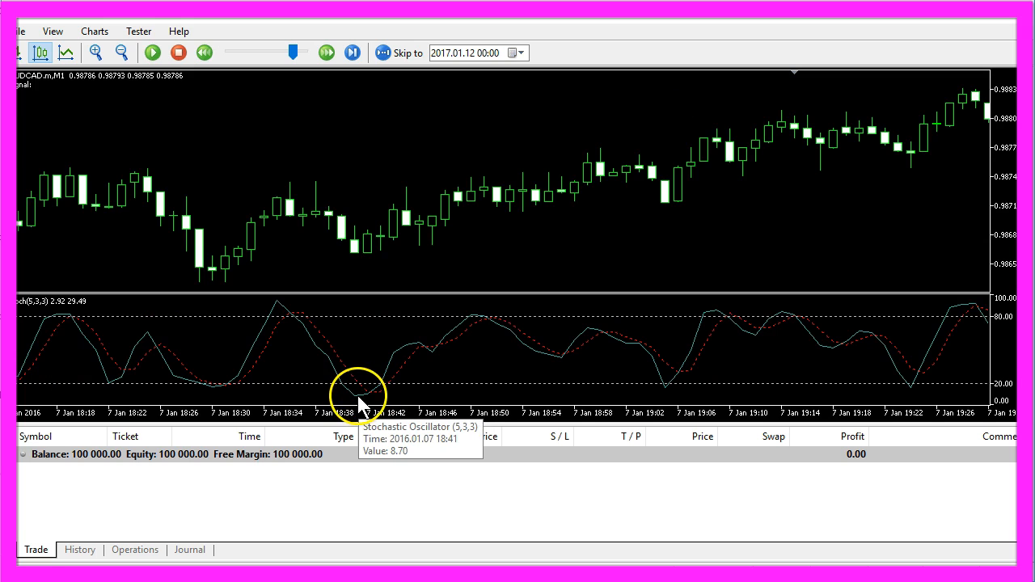
{"action": "mouse_move", "coordinate": [367, 417]}
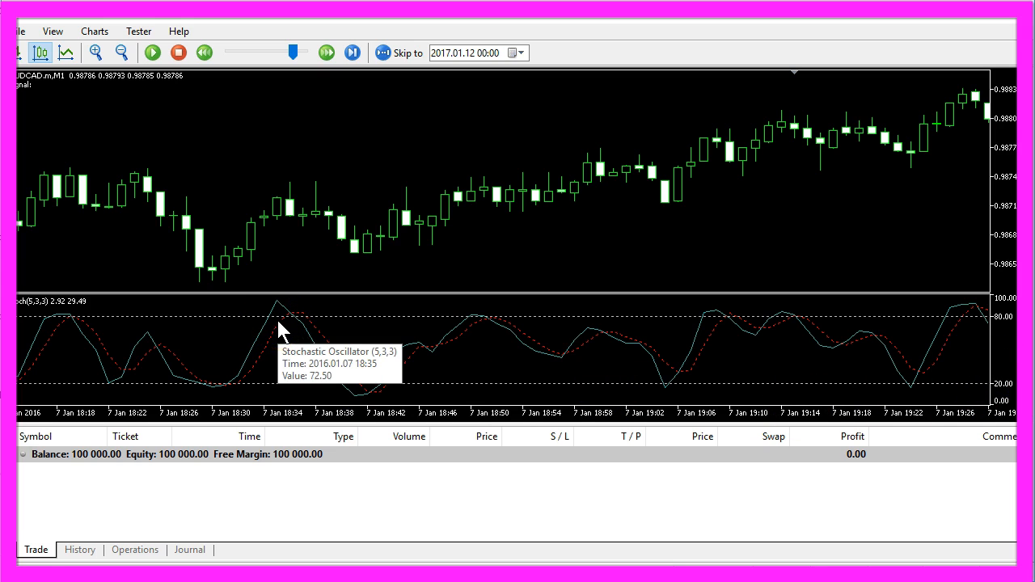
{"action": "mouse_move", "coordinate": [279, 320]}
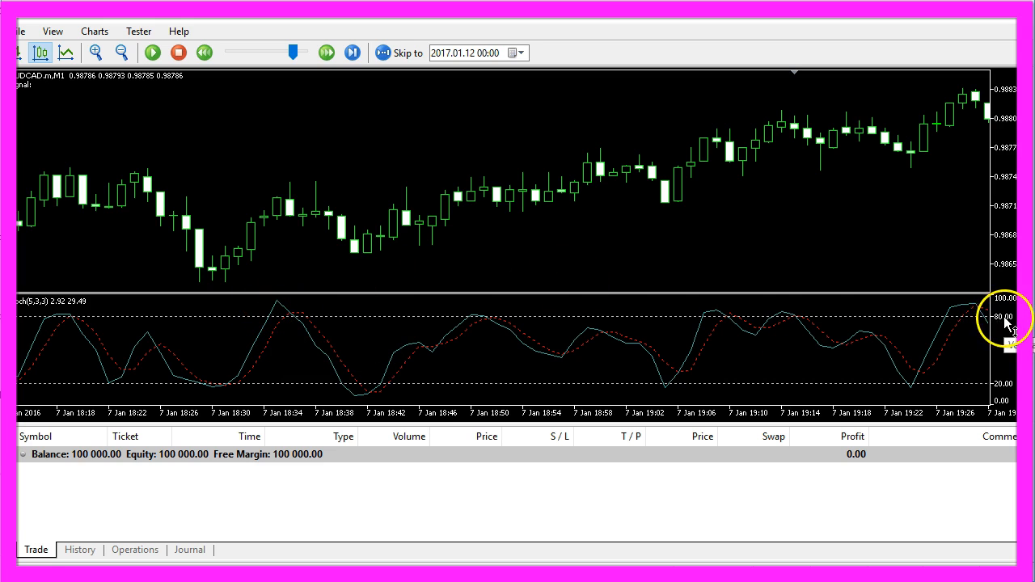
- From the terminal toolbar, switch to MetaEditor and start a new source file from the File menu
{"action": "left_click", "coordinate": [152, 52]}
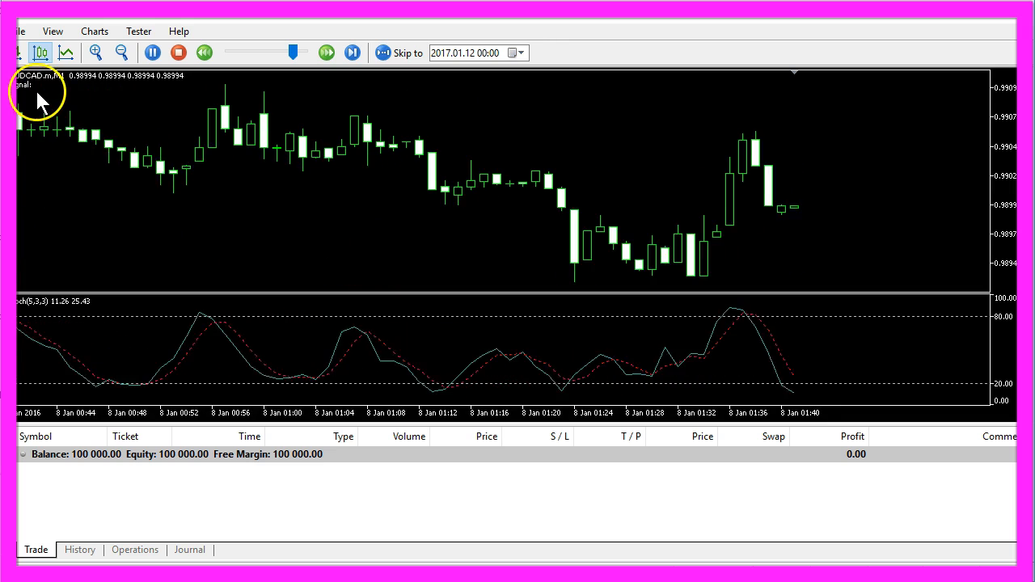
{"action": "left_click", "coordinate": [351, 50]}
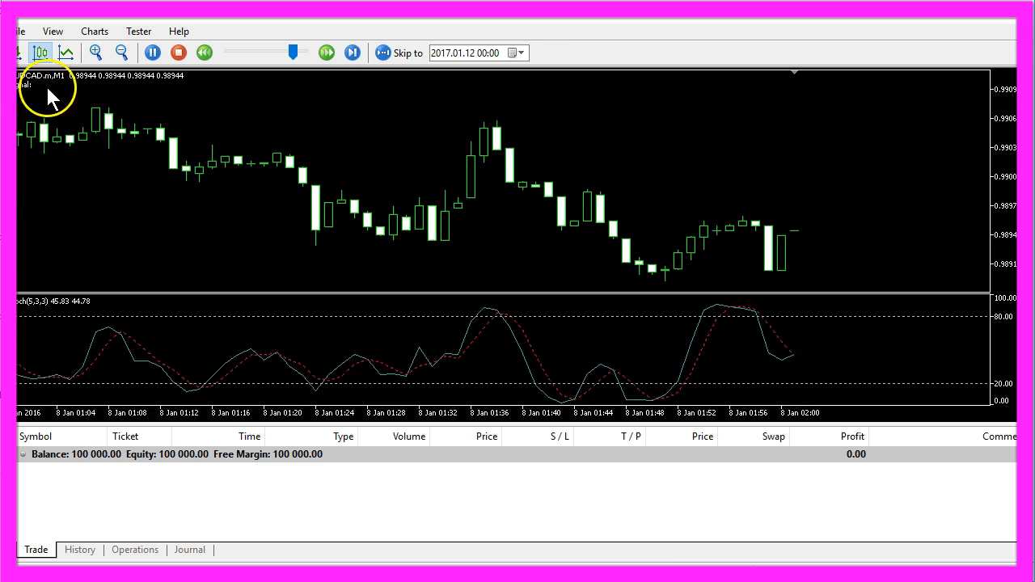
{"action": "left_click", "coordinate": [324, 52]}
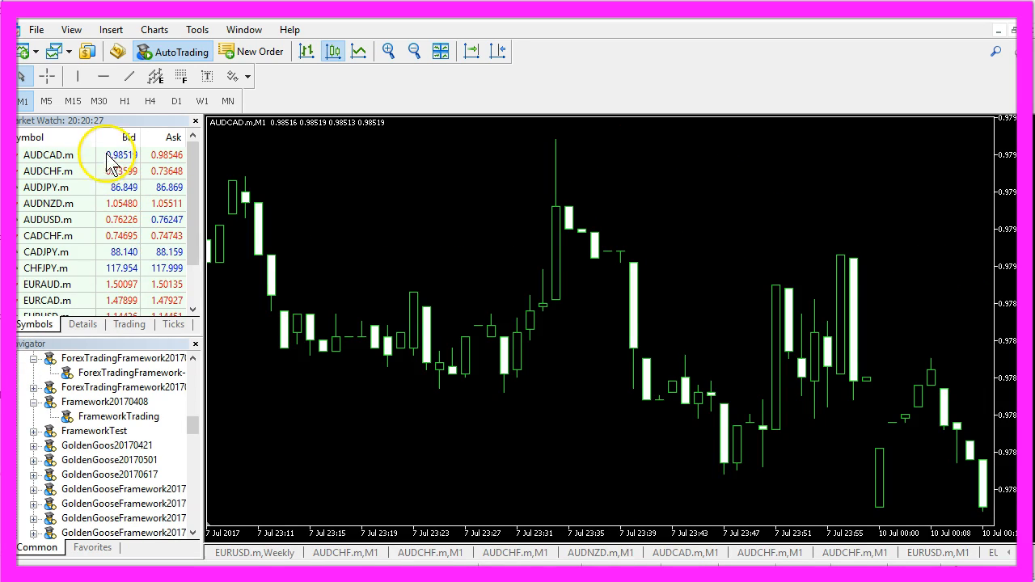
{"action": "mouse_move", "coordinate": [119, 51]}
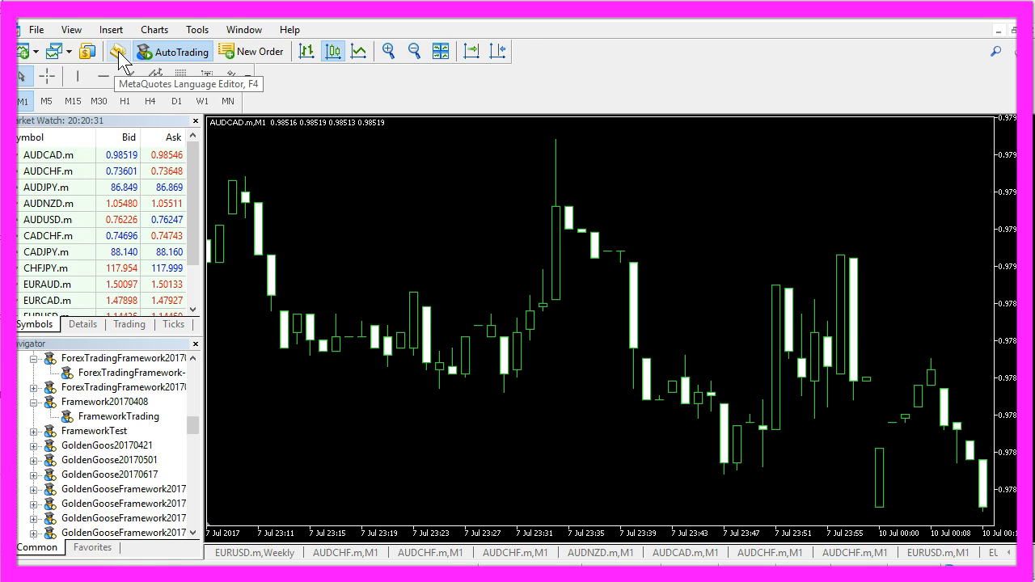
{"action": "left_click", "coordinate": [118, 52]}
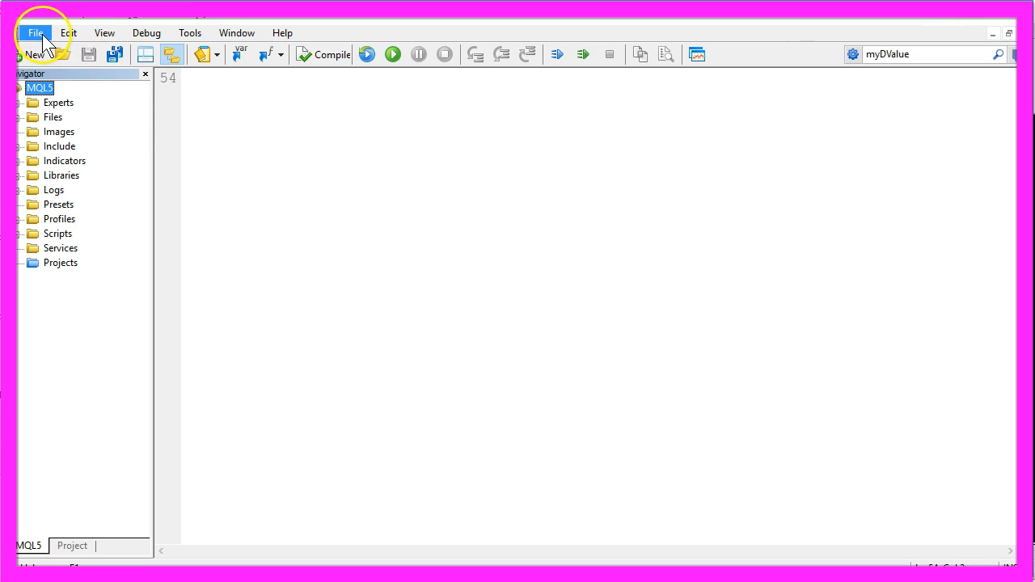
{"action": "left_click", "coordinate": [34, 33]}
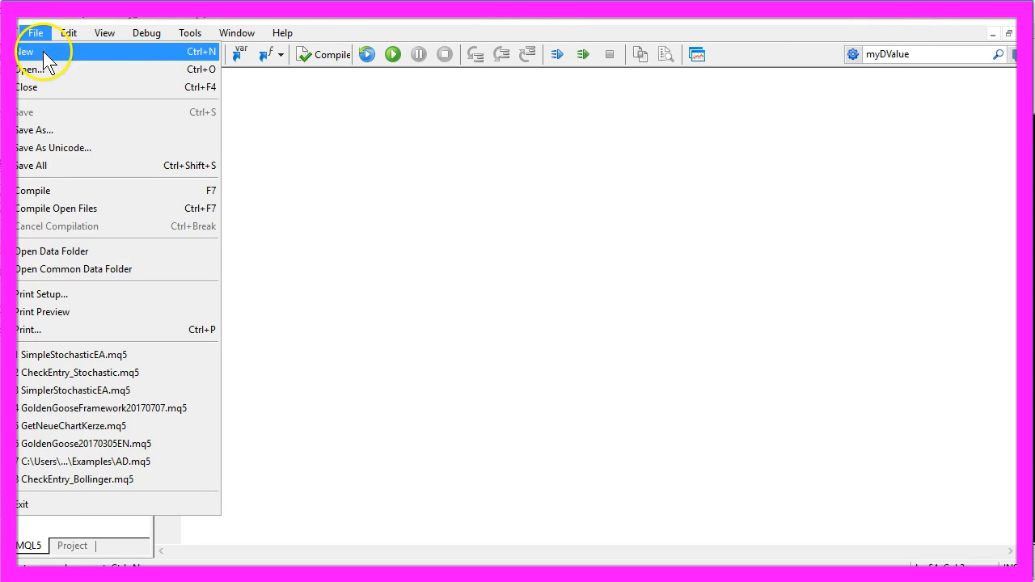
{"action": "left_click", "coordinate": [24, 58]}
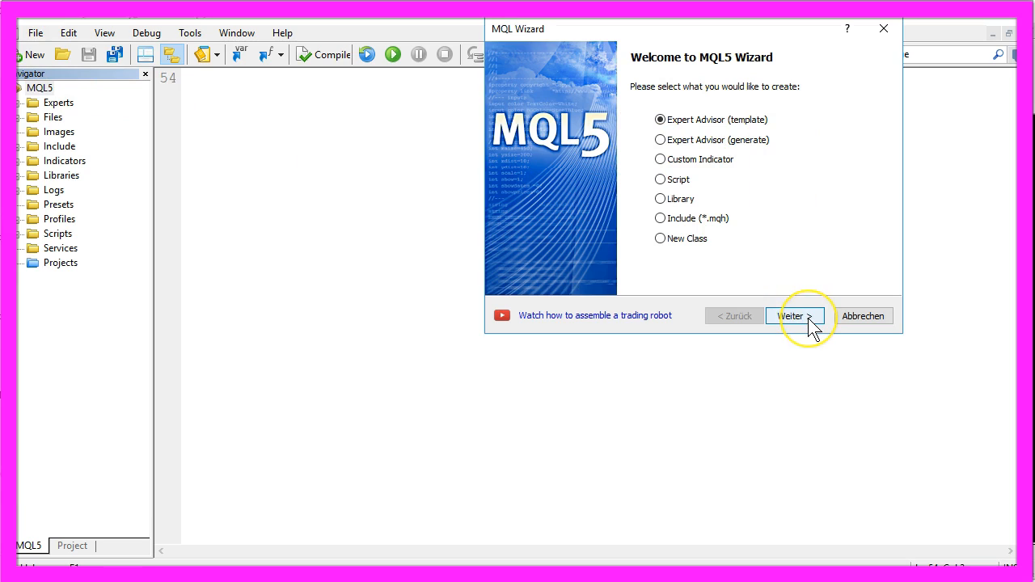
- Choose the Expert Advisor template, name it SimpleStochasticEA and continue past the general properties
{"action": "left_click", "coordinate": [796, 315]}
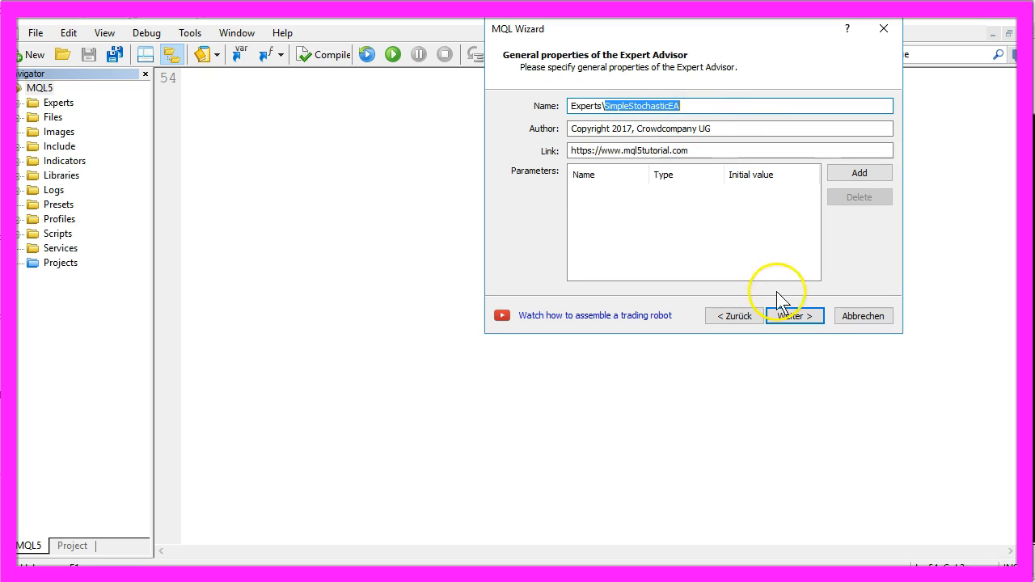
{"action": "left_click", "coordinate": [792, 315]}
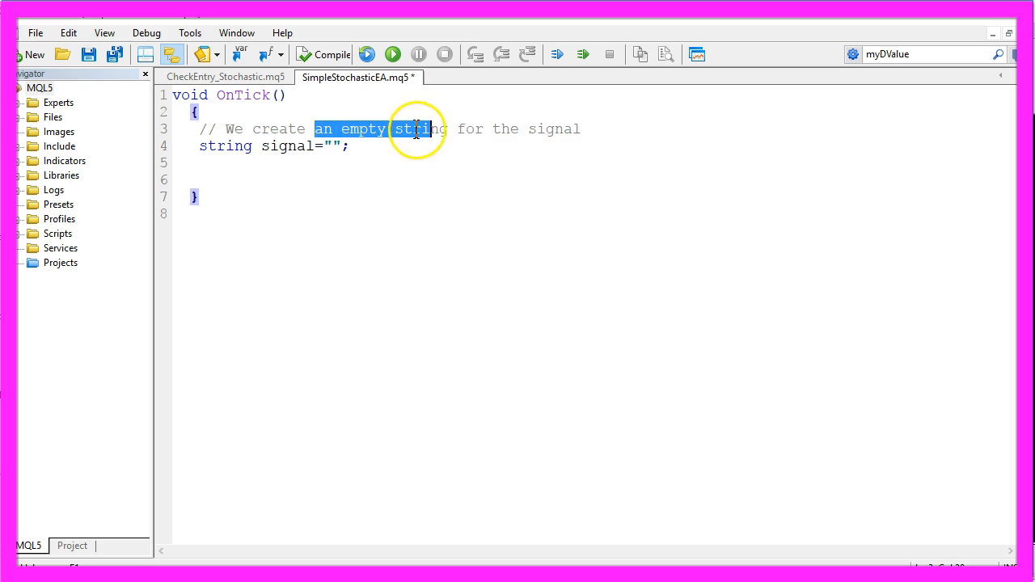
- Review the empty signal string comment and the KArray and DArray double array names in OnTick
{"action": "left_click_drag", "start_coordinate": [420, 129], "coordinate": [579, 130]}
{"action": "type", "text": "// We create an arral for the K-line und D-line"}
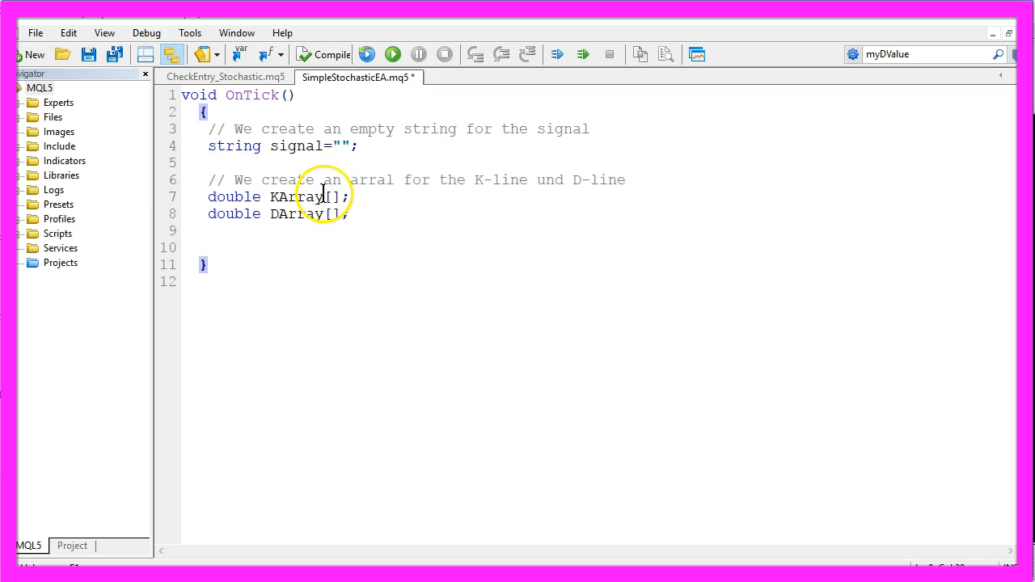
{"action": "double_click", "coordinate": [294, 197]}
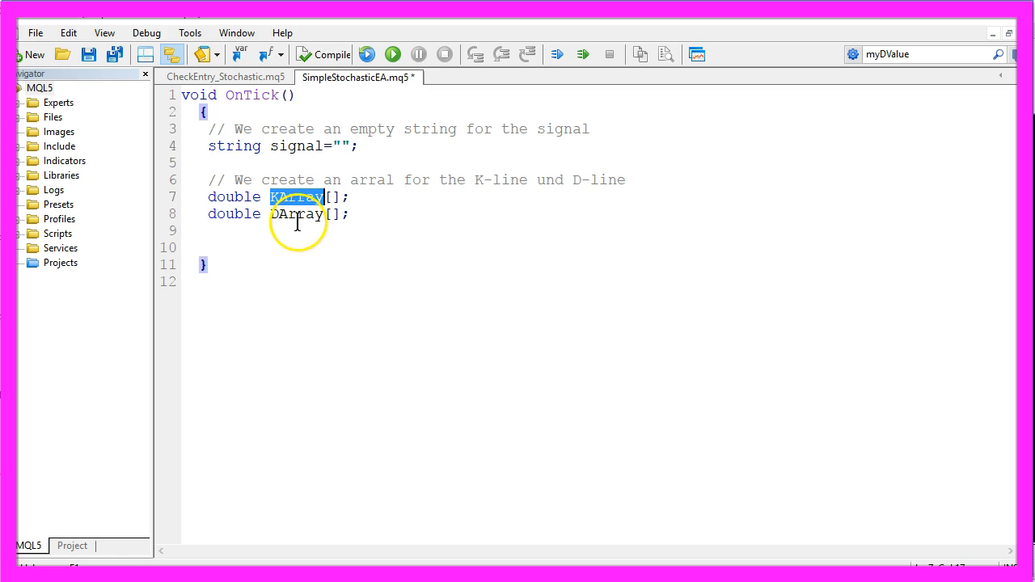
{"action": "double_click", "coordinate": [296, 213]}
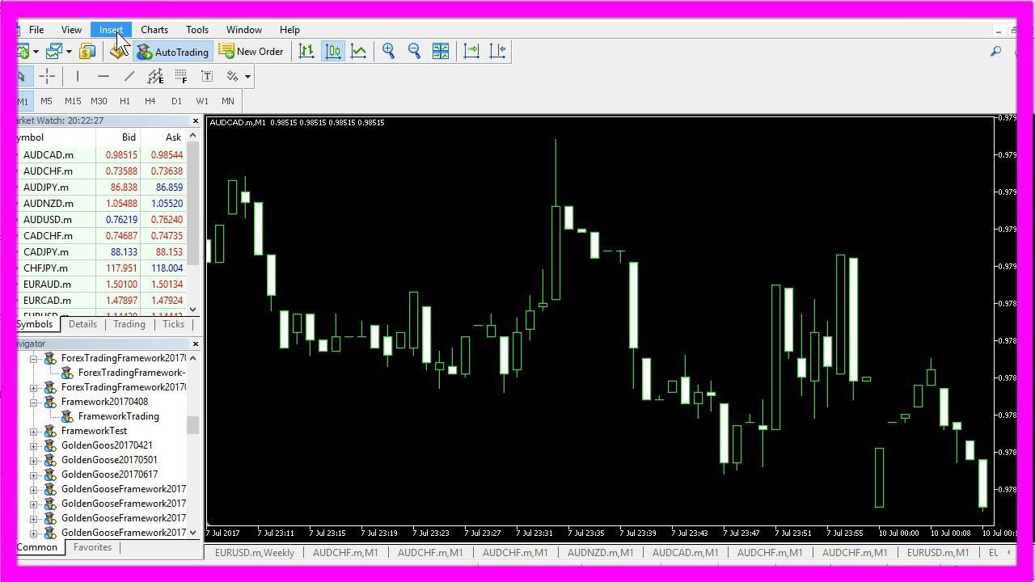
- From Insert > Indicators, bring up the Stochastic Oscillator settings with K 5, D 3, slowing 3
{"action": "left_click", "coordinate": [110, 29]}
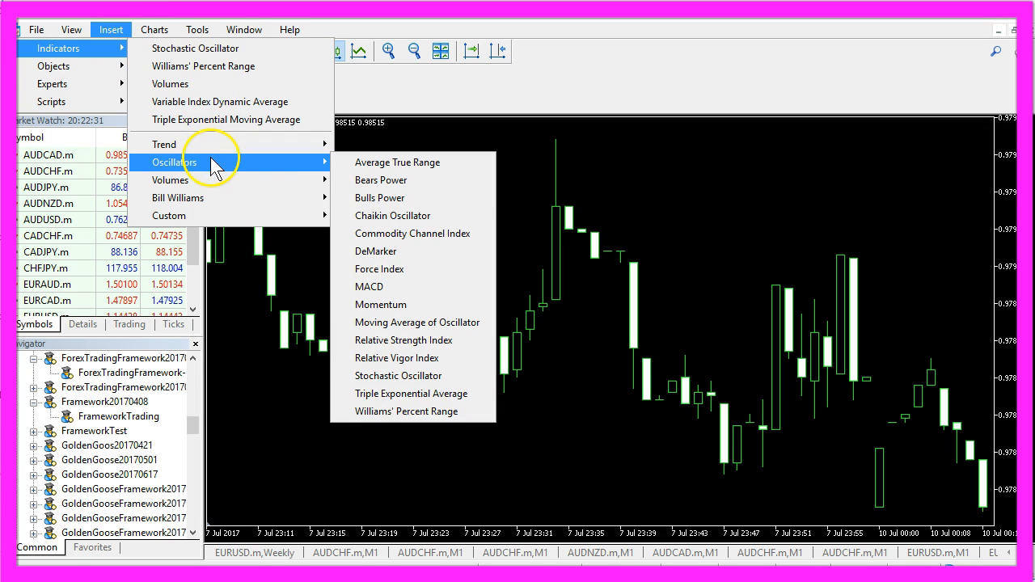
{"action": "left_click", "coordinate": [398, 375]}
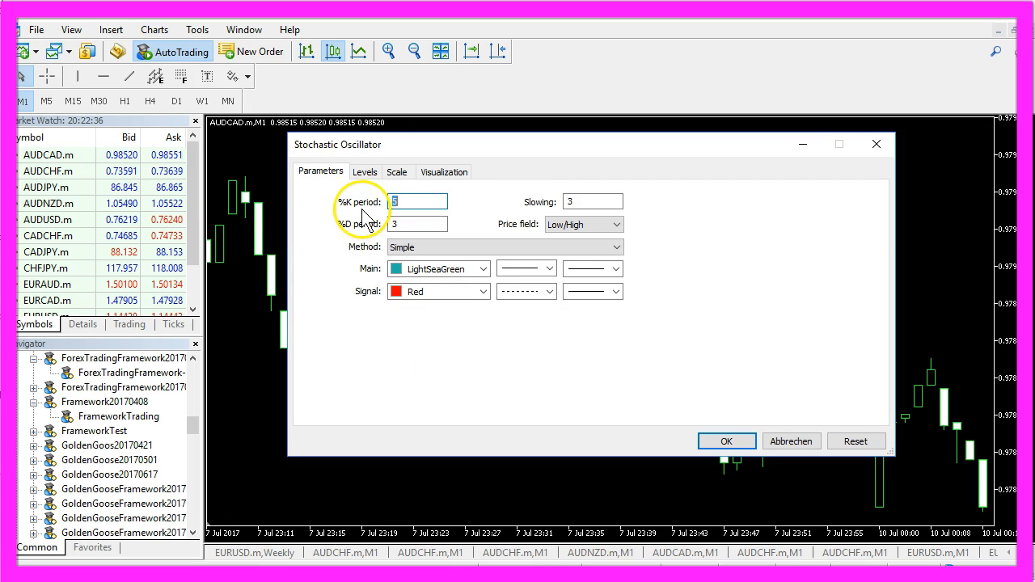
{"action": "mouse_move", "coordinate": [375, 233]}
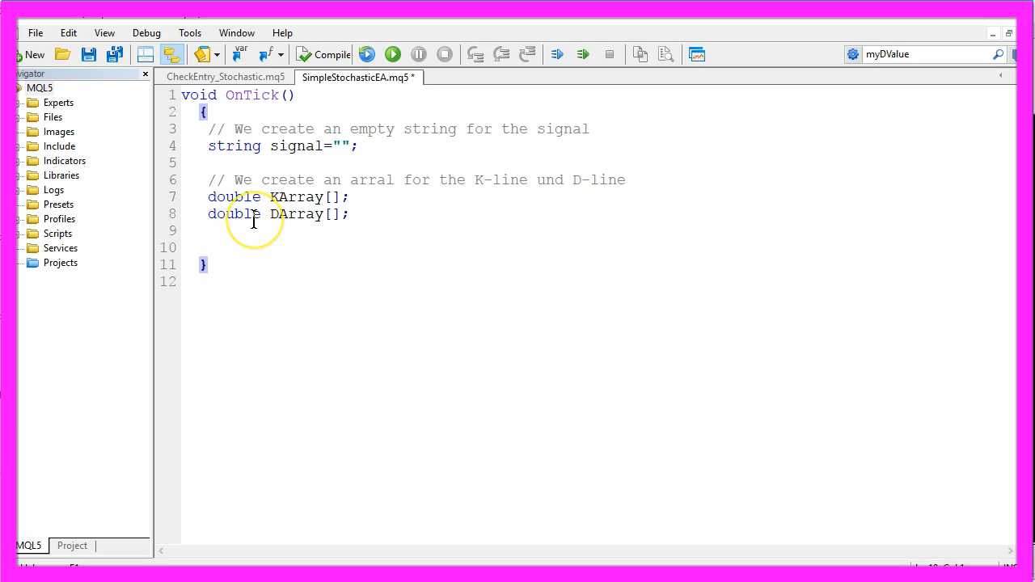
- Add the comment about sorting the arrays from the current candle downwards for ArraySetAsSeries
{"action": "type", "text": "// sort the array from the current candle downwards"}
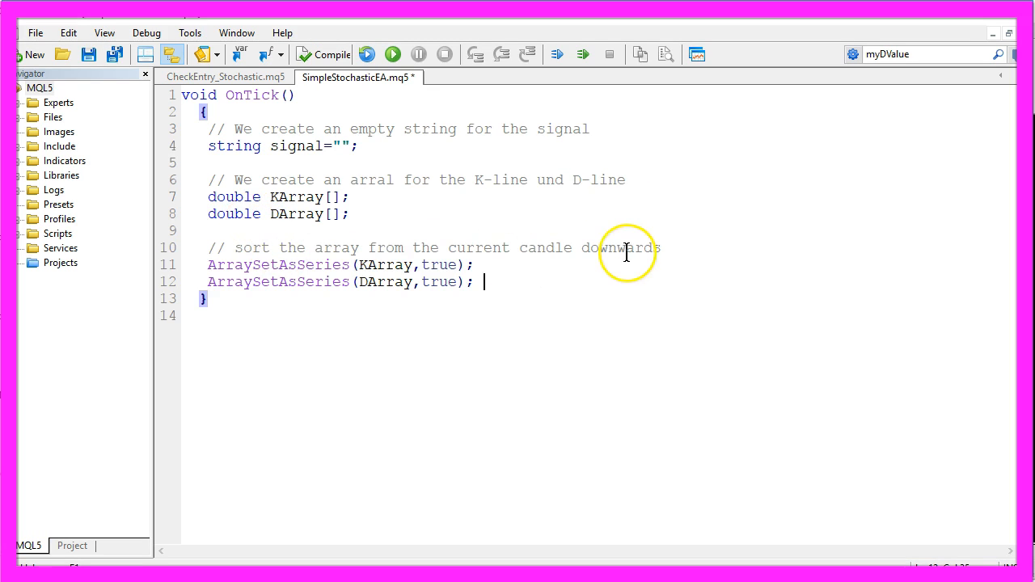
{"action": "left_click_drag", "start_coordinate": [369, 247], "coordinate": [663, 247]}
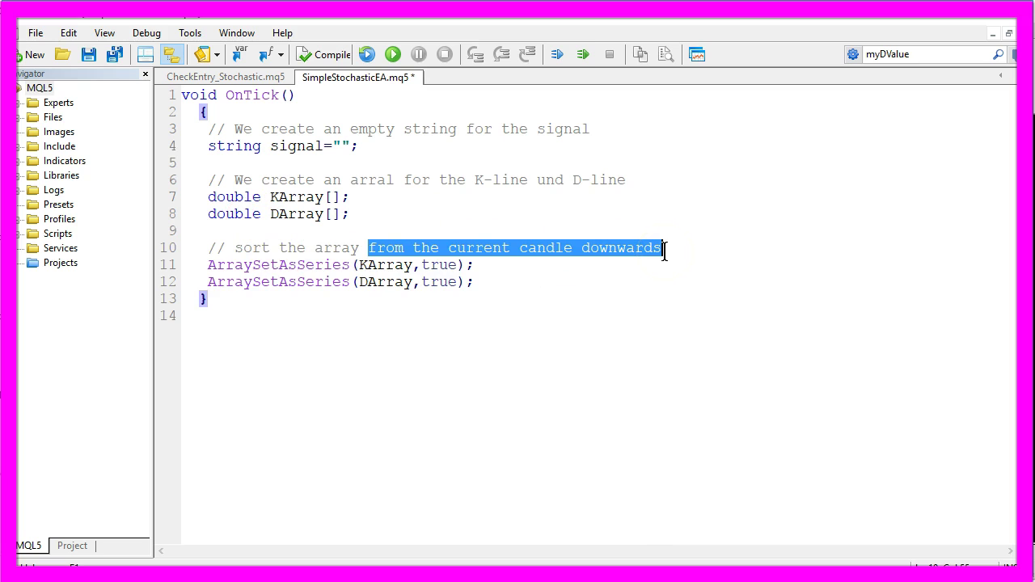
{"action": "mouse_move", "coordinate": [272, 268]}
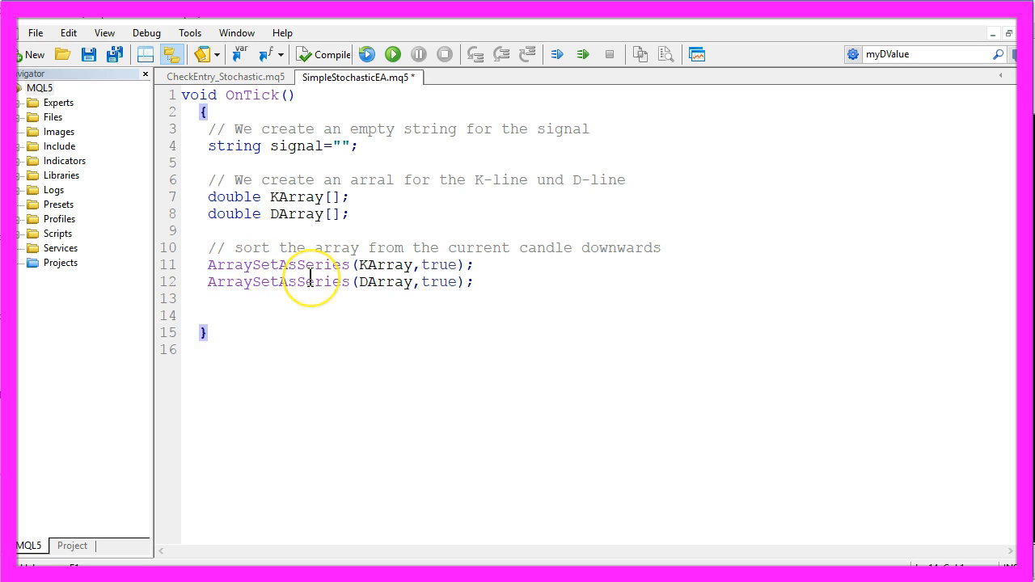
- Comment and review StochasticDefinition storing the iStochastic handle for the current symbol and period, 5,3,3
{"action": "type", "text": "// Defined EA, current candle,3 candles, save the result"}
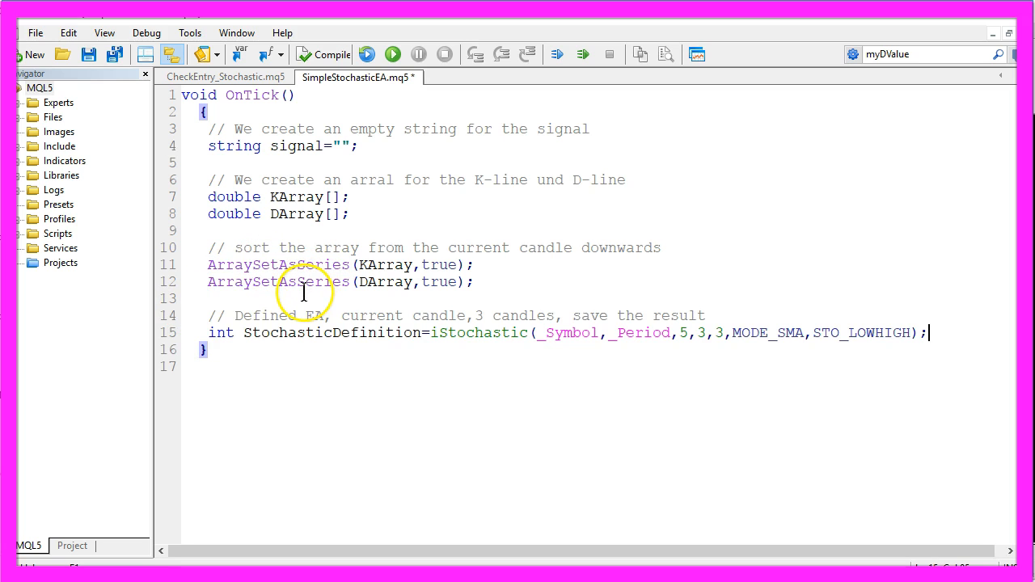
{"action": "double_click", "coordinate": [310, 333]}
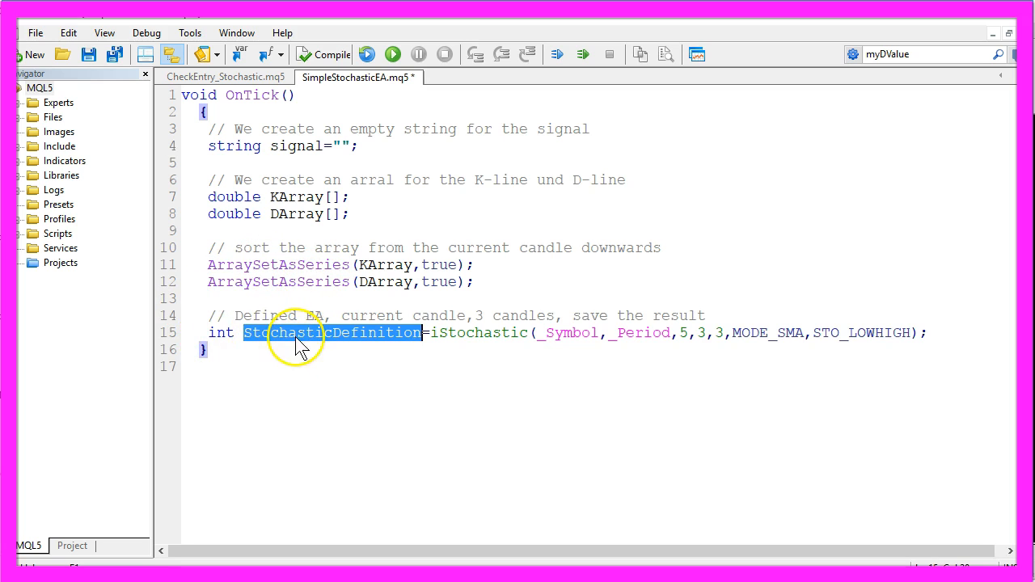
{"action": "left_click", "coordinate": [457, 333]}
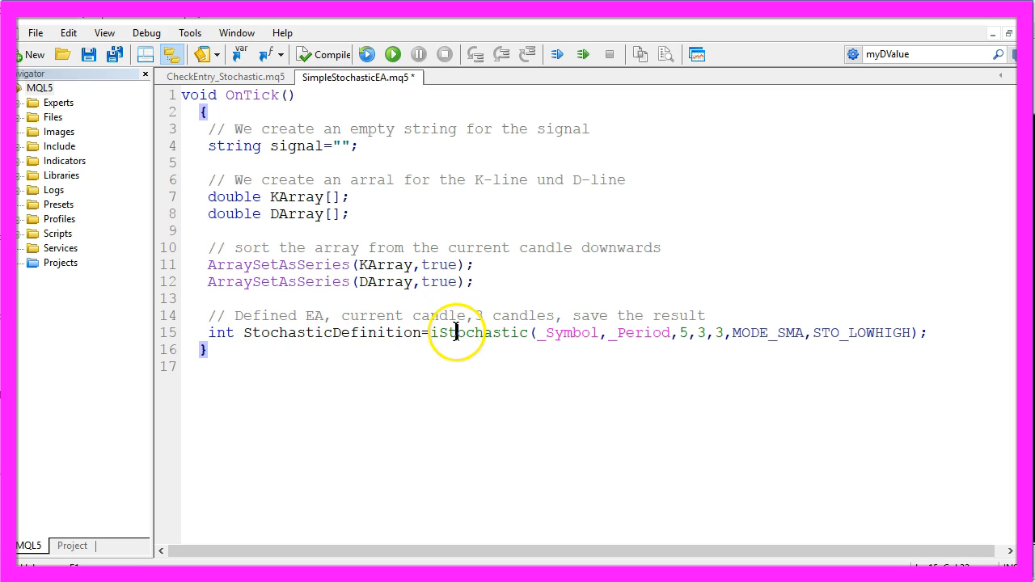
{"action": "double_click", "coordinate": [477, 333]}
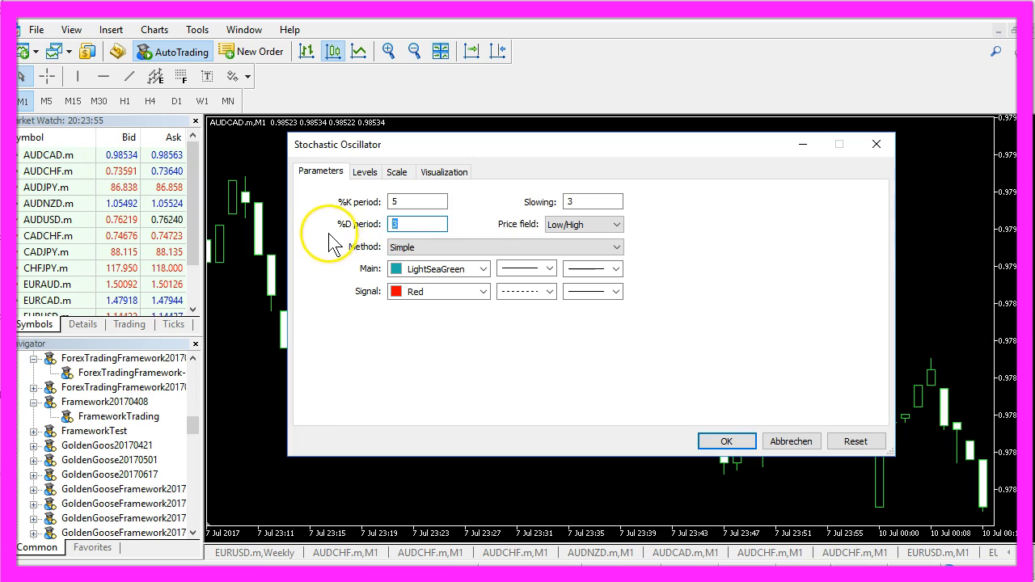
{"action": "left_click", "coordinate": [412, 224]}
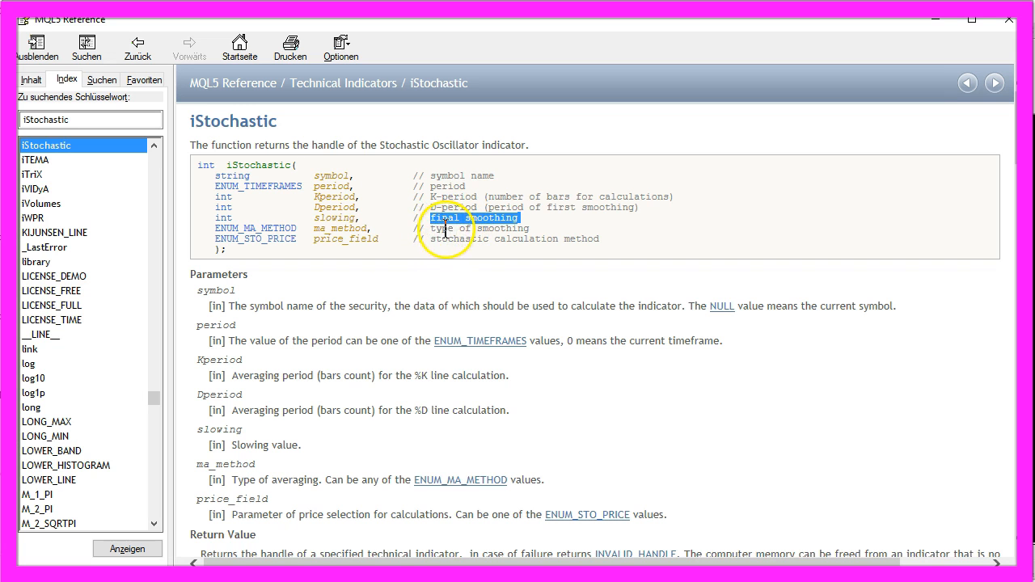
{"action": "mouse_move", "coordinate": [550, 230]}
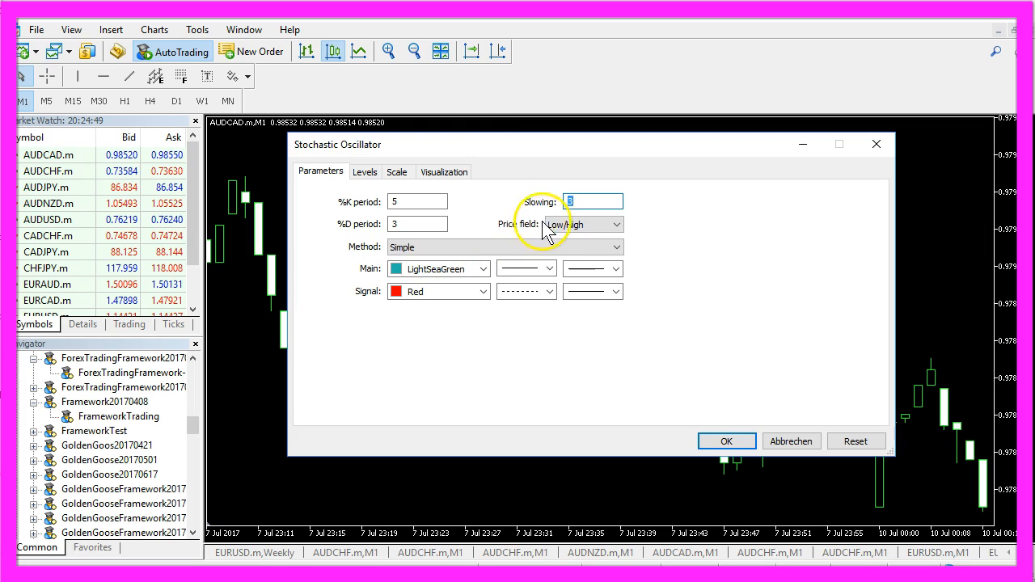
{"action": "mouse_move", "coordinate": [530, 243]}
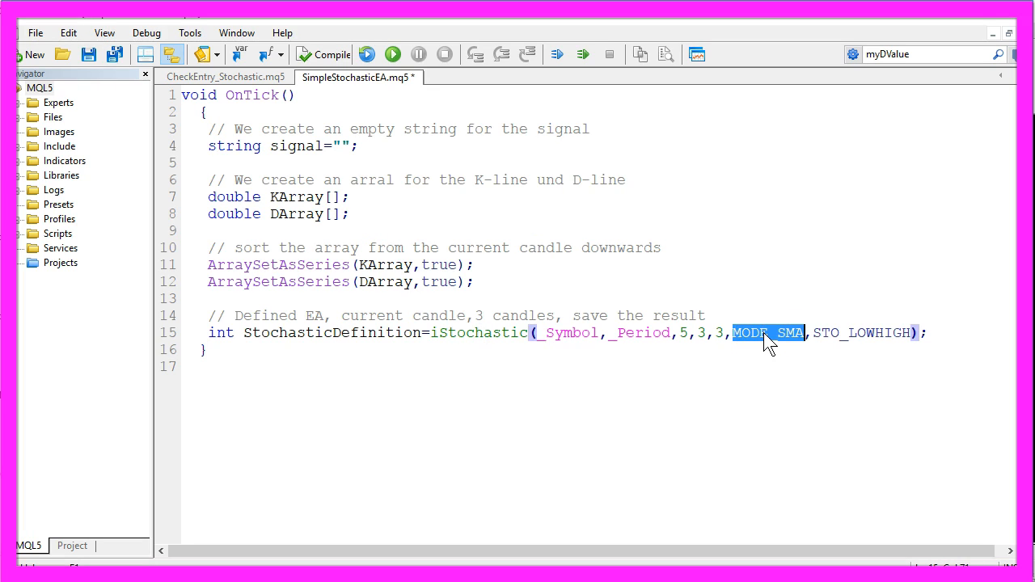
{"action": "left_click", "coordinate": [838, 333]}
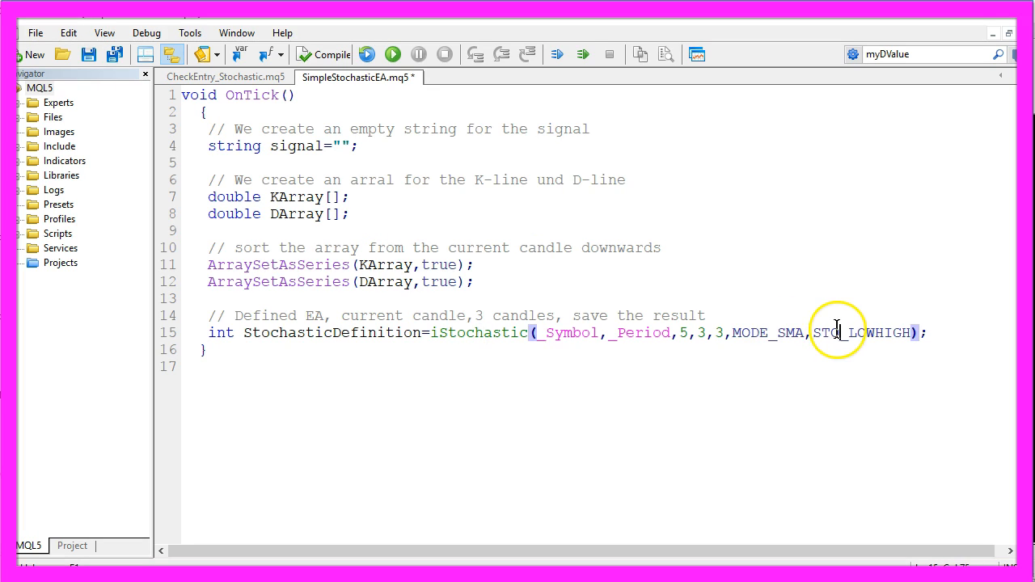
{"action": "double_click", "coordinate": [841, 333]}
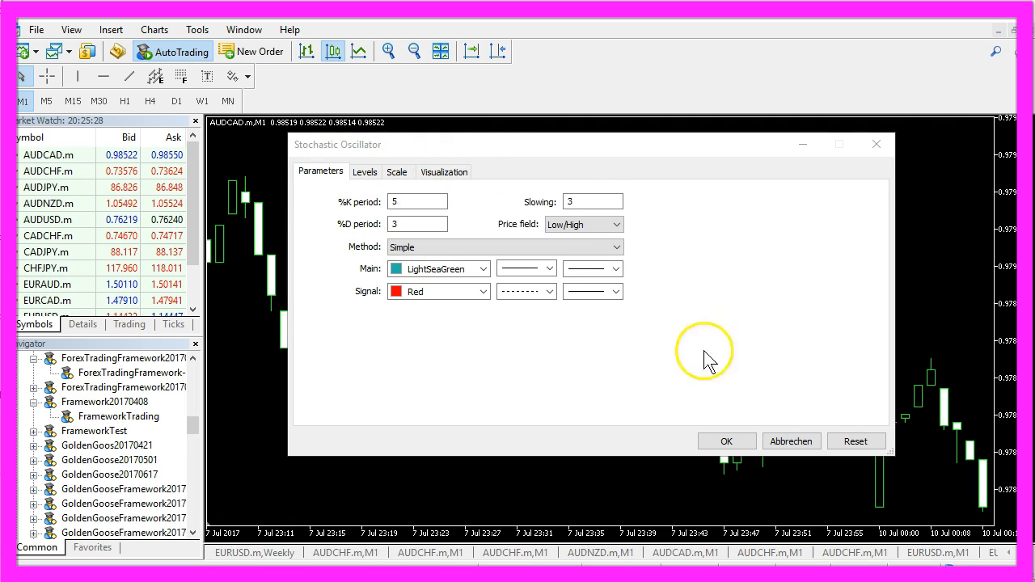
{"action": "left_click", "coordinate": [726, 440]}
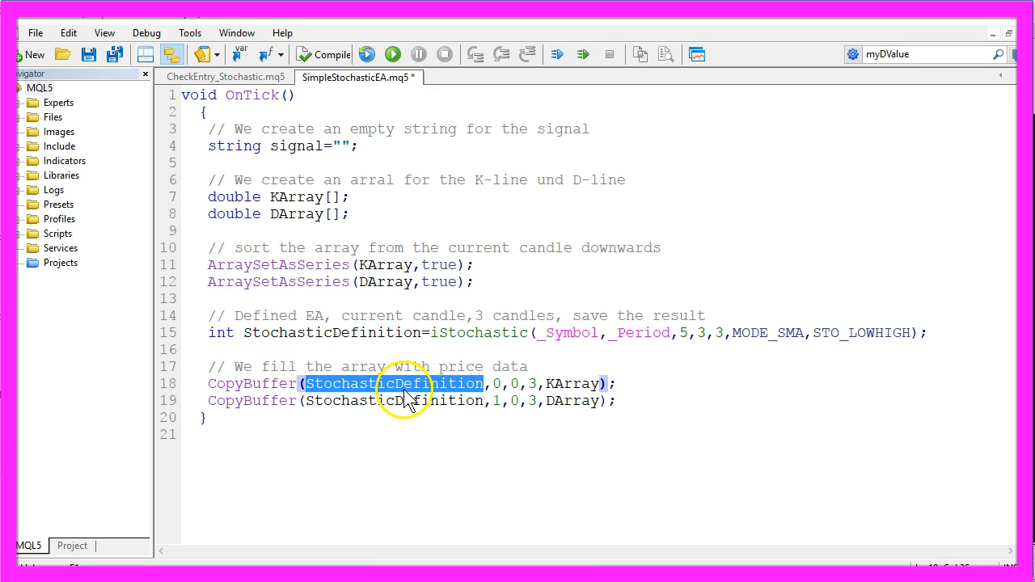
- Review the StochasticDefinition handle used by CopyBuffer and place the cursor below the buffer copies
{"action": "double_click", "coordinate": [349, 333]}
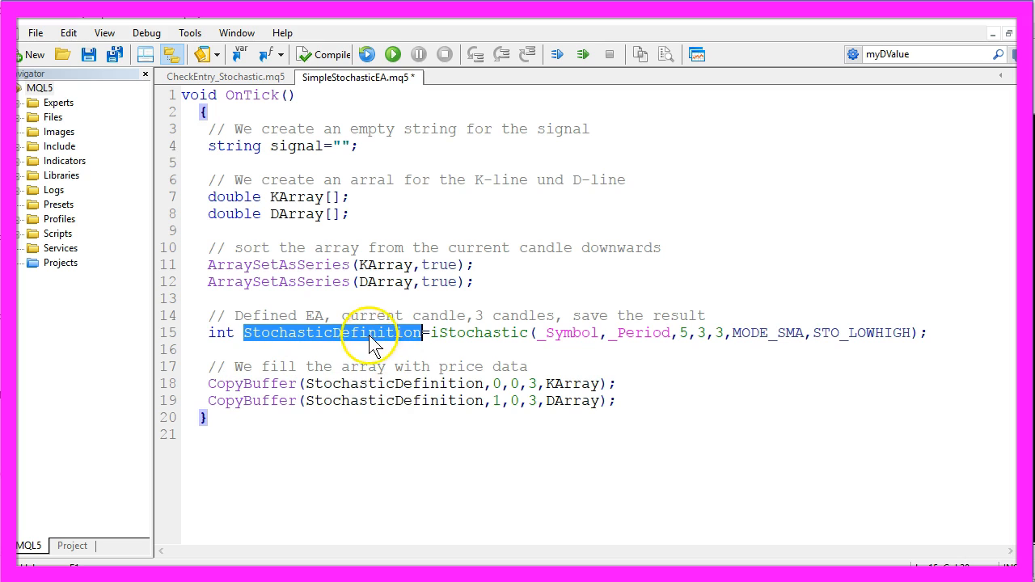
{"action": "double_click", "coordinate": [569, 384]}
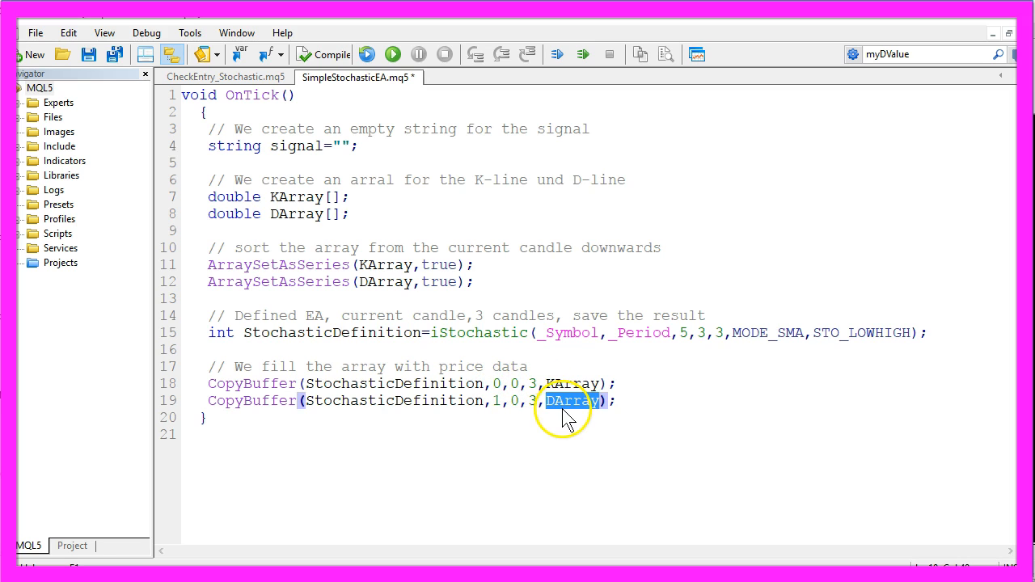
{"action": "left_click", "coordinate": [498, 401]}
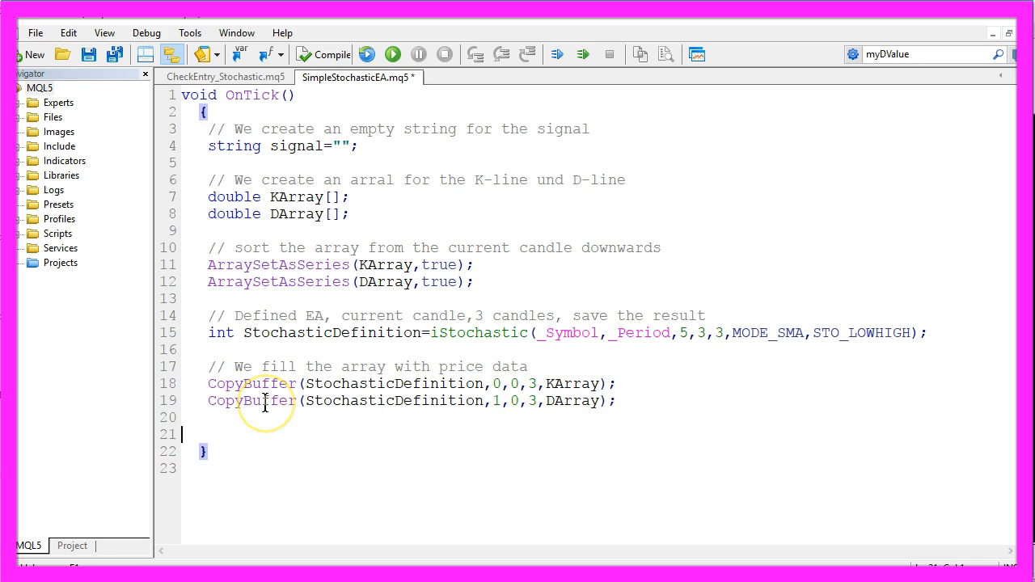
- Add the current-candle comment and KValue0/DValue0 reading index 0 of KArray and DArray
{"action": "type", "text": "// We calculate the value for the current candle"}
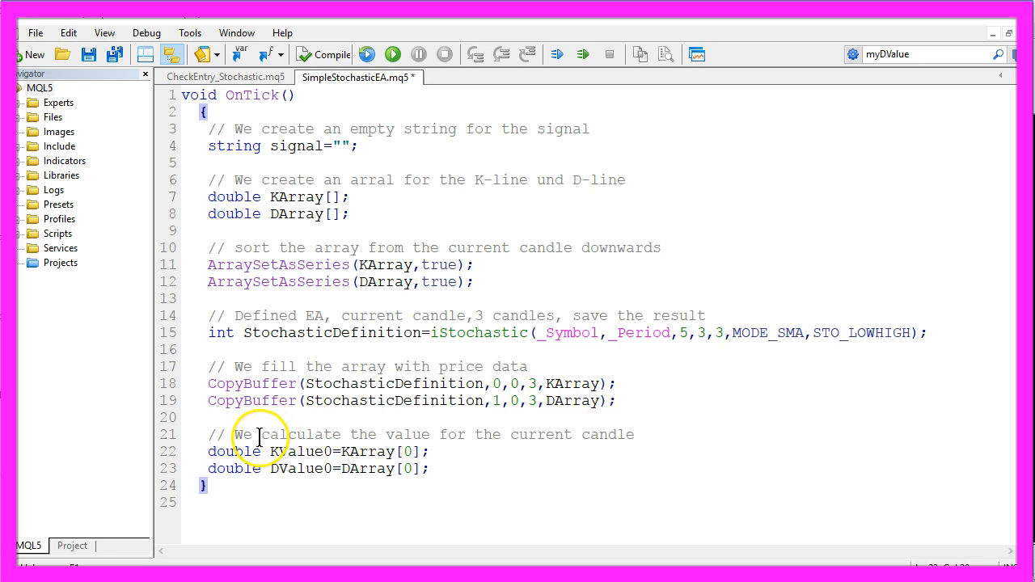
{"action": "left_click_drag", "start_coordinate": [262, 433], "coordinate": [637, 433]}
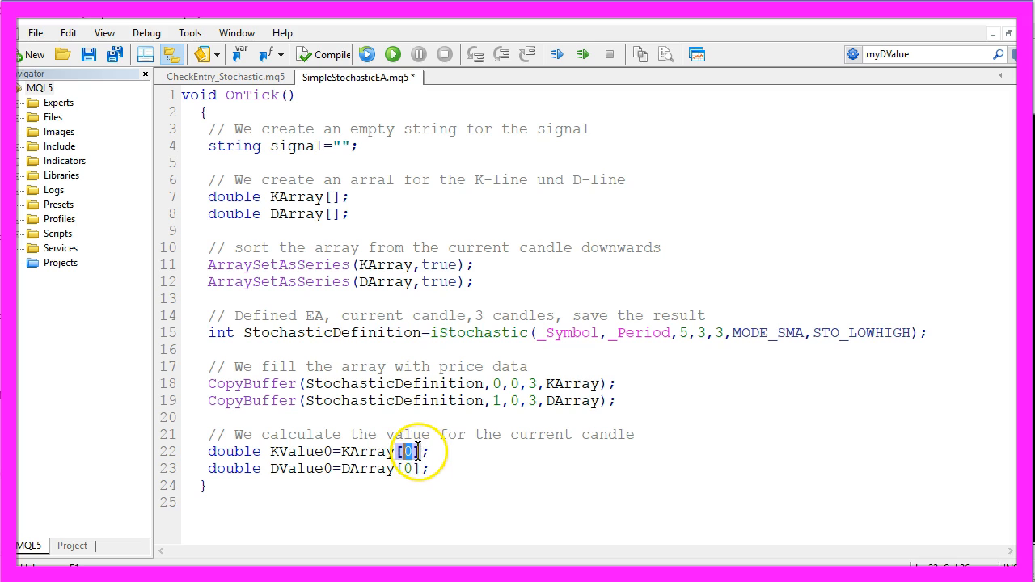
{"action": "double_click", "coordinate": [295, 469]}
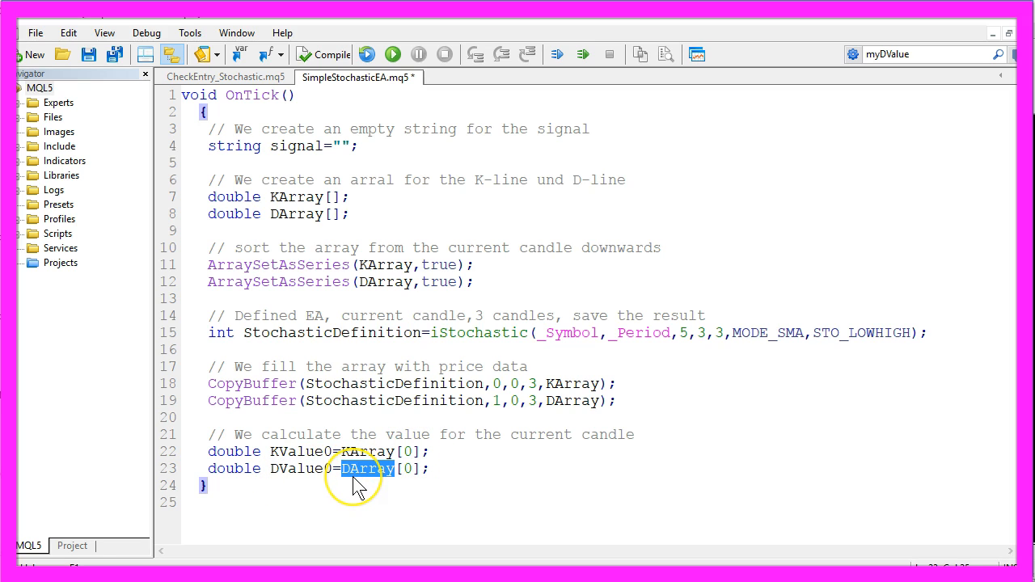
{"action": "left_click", "coordinate": [412, 469]}
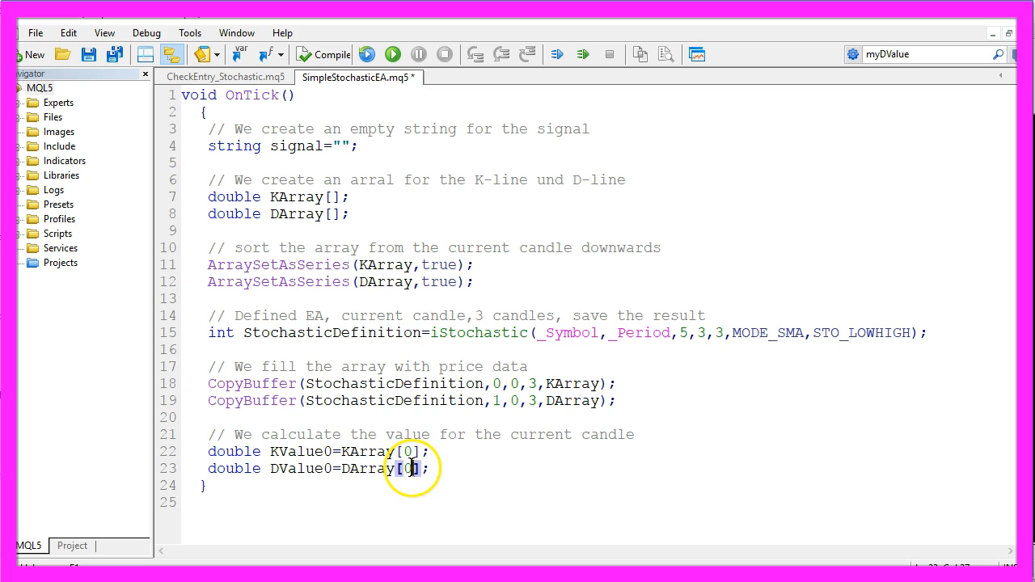
{"action": "double_click", "coordinate": [408, 469]}
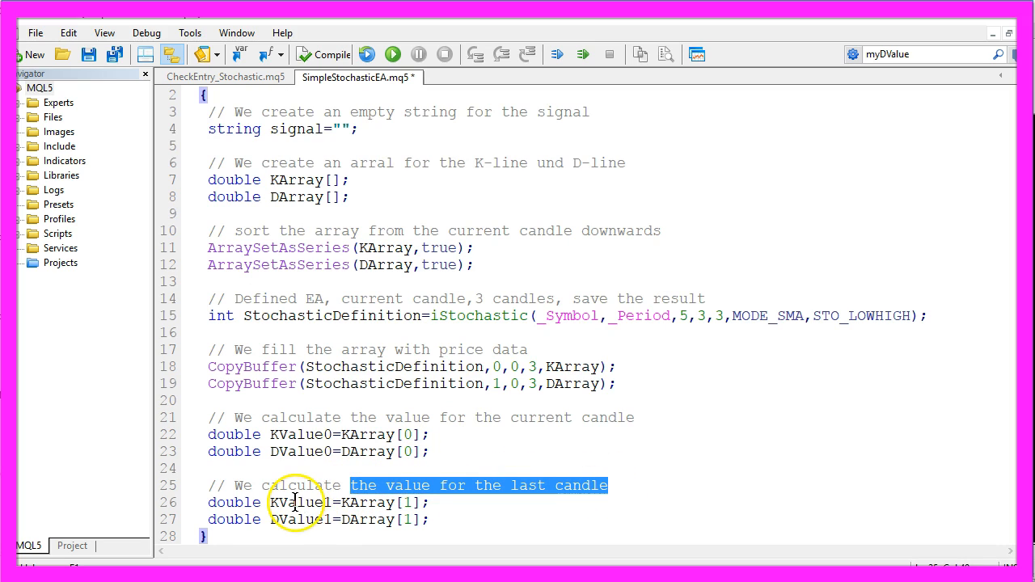
- Review KValue1 and DValue1 reading index 1 of the arrays for the last candle
{"action": "double_click", "coordinate": [299, 501]}
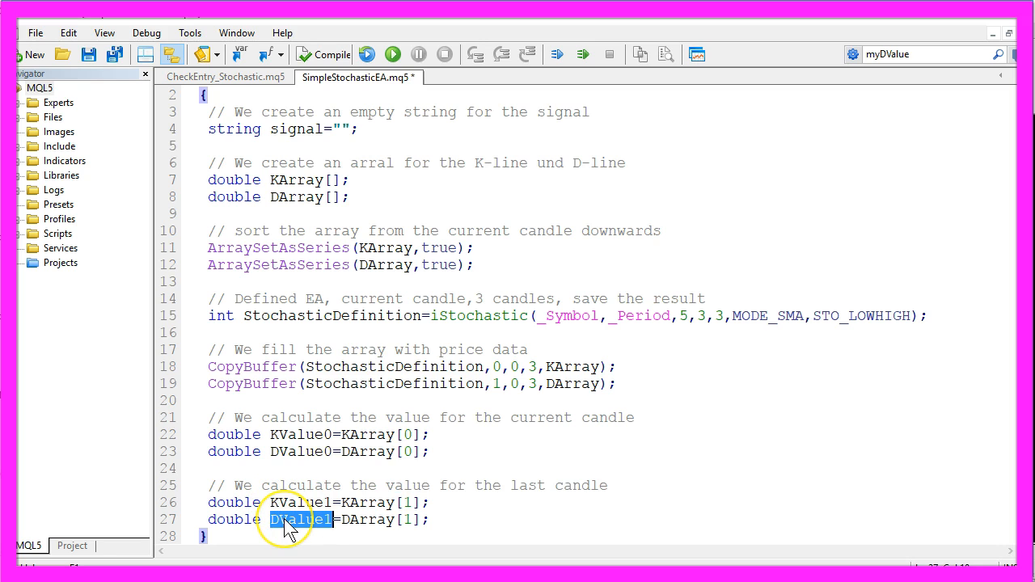
{"action": "mouse_move", "coordinate": [413, 479]}
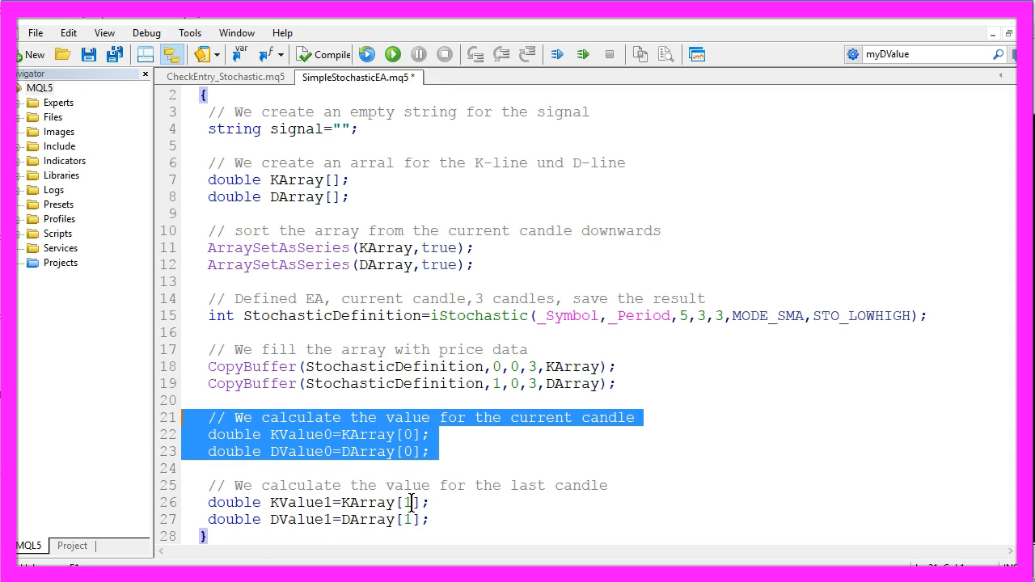
{"action": "double_click", "coordinate": [410, 502]}
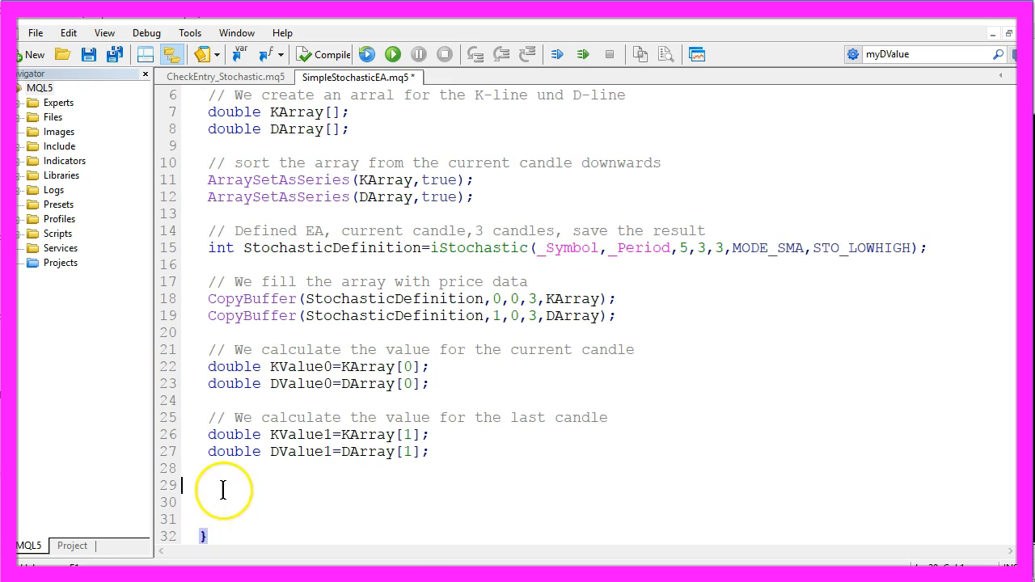
- Write the // buy signal block with the K-crossed-D-from-below comment, setting signal="buy"
{"action": "type", "text": "// buy signal"}
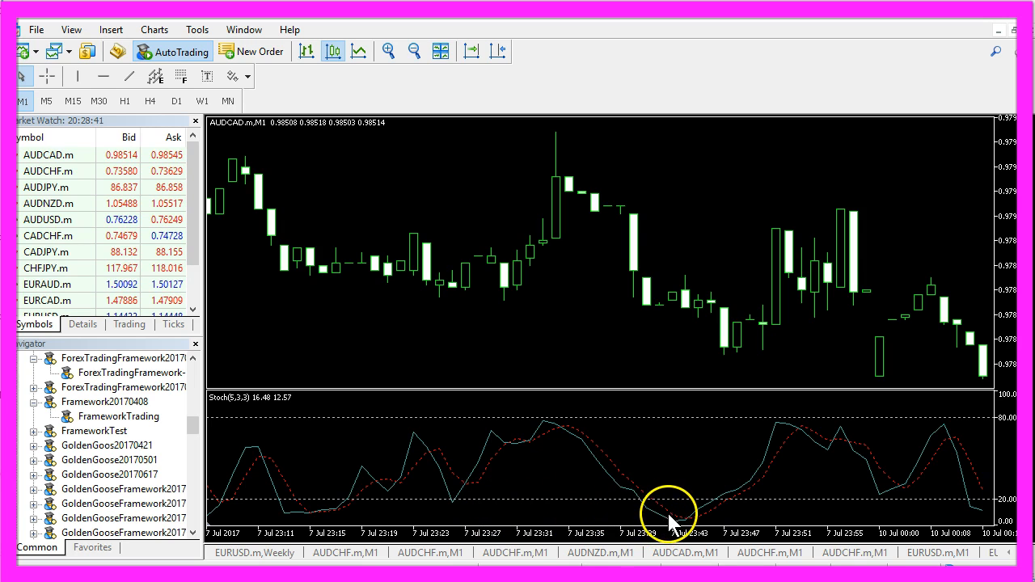
{"action": "mouse_move", "coordinate": [689, 504]}
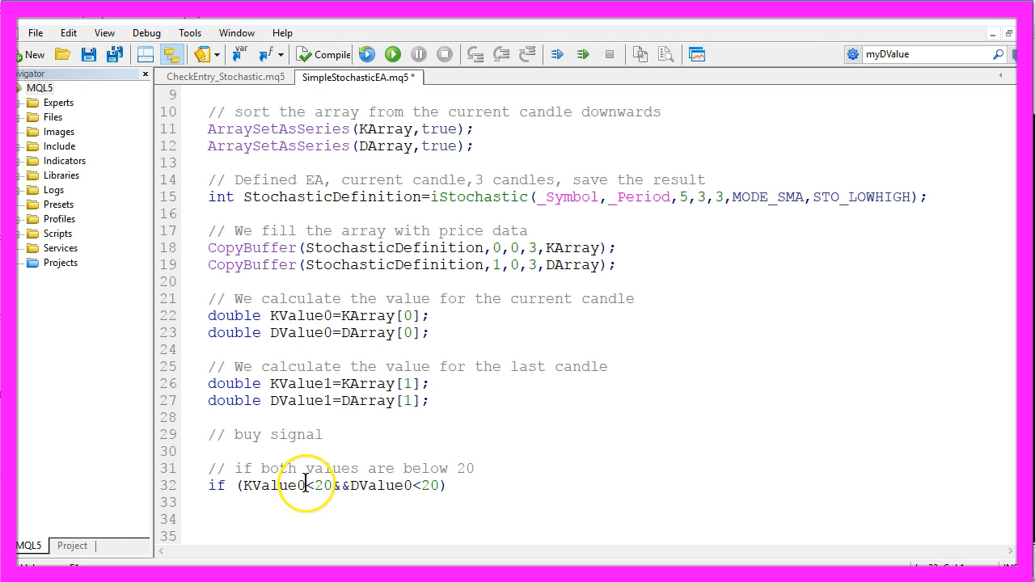
{"action": "type", "text": "// If the K value has crossed the D value from below"}
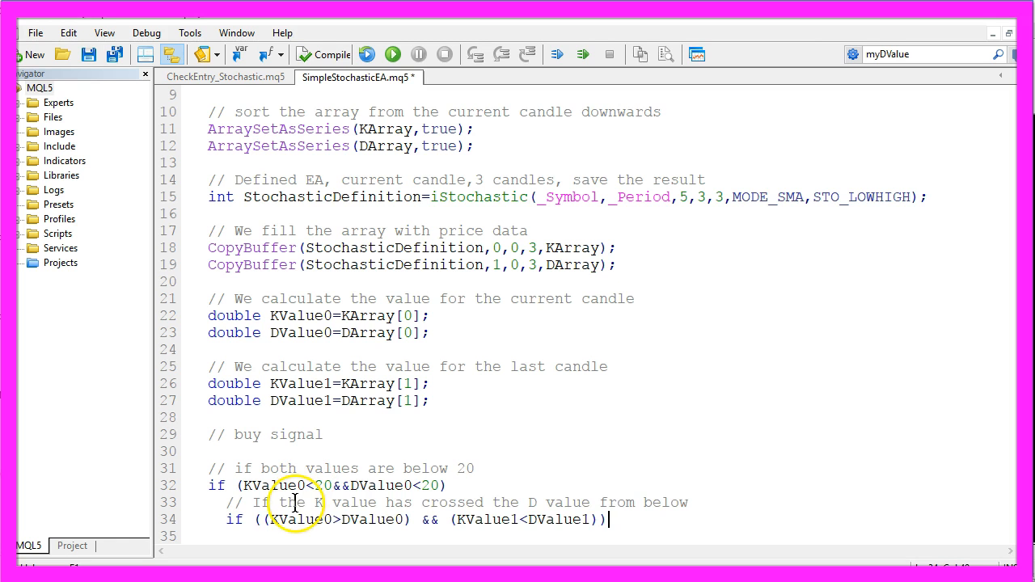
{"action": "left_click_drag", "start_coordinate": [252, 501], "coordinate": [486, 502]}
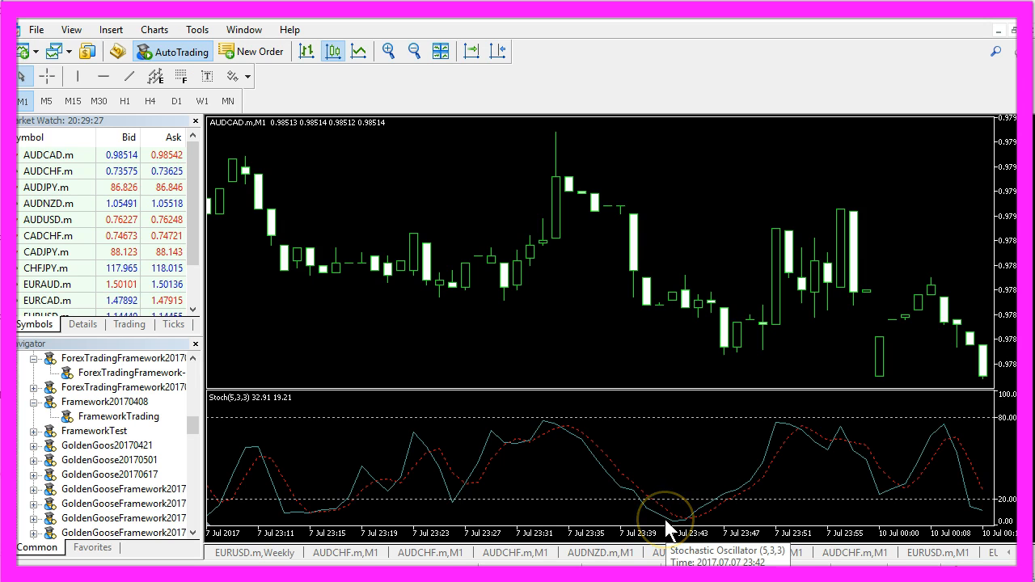
{"action": "mouse_move", "coordinate": [678, 528]}
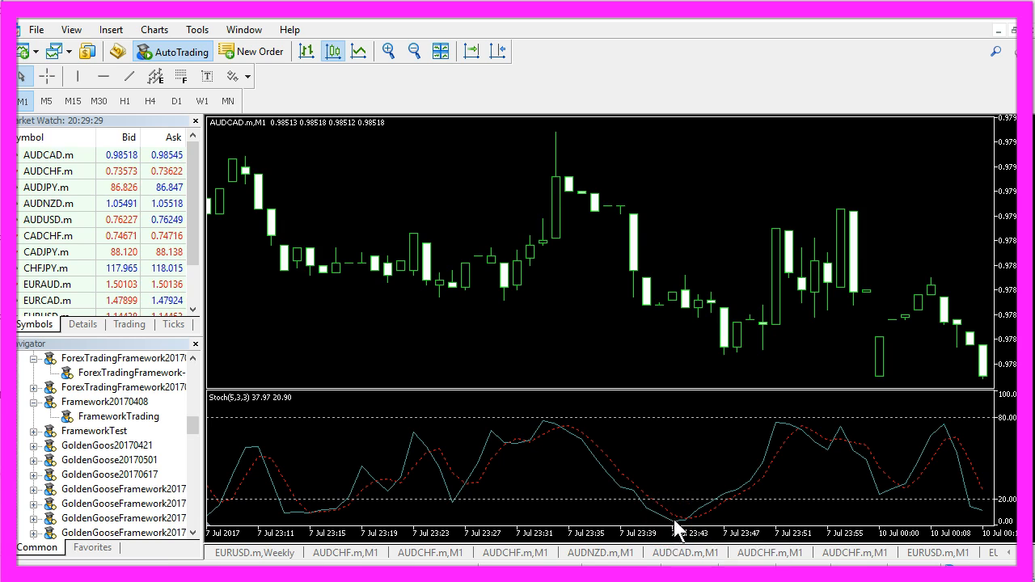
{"action": "mouse_move", "coordinate": [692, 526]}
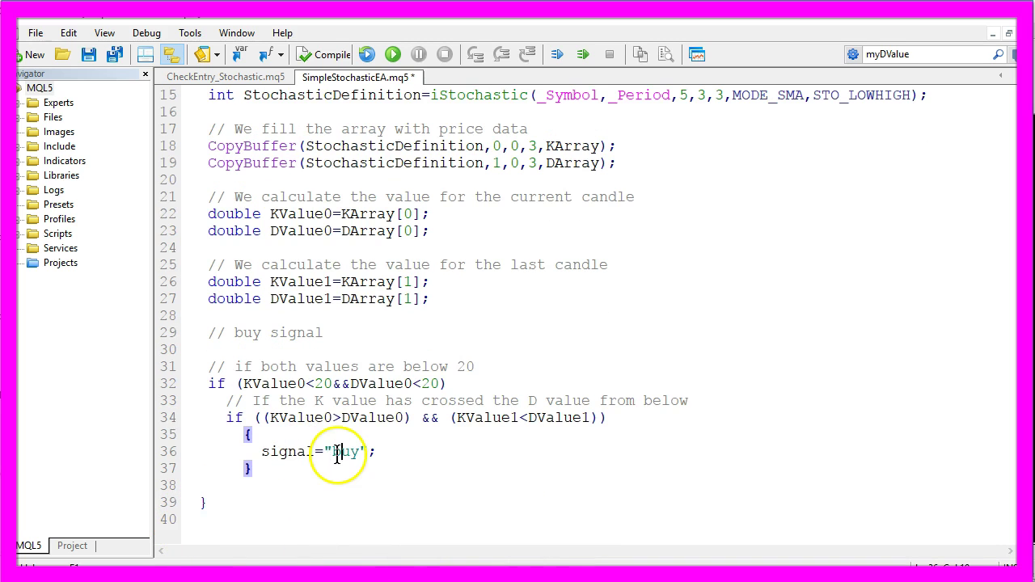
{"action": "double_click", "coordinate": [283, 451]}
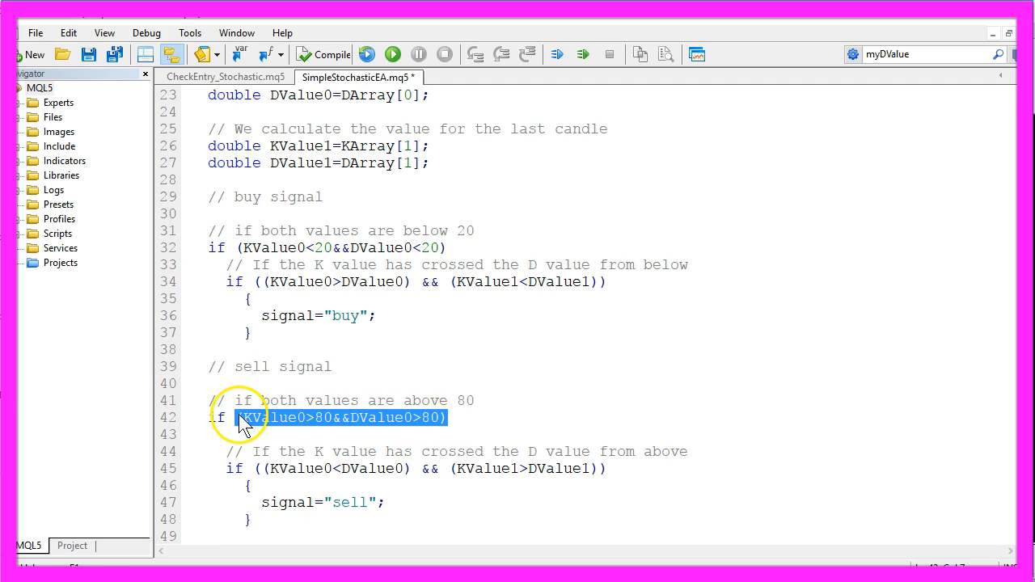
- Review the sell block's above-80 condition and the DValue0 crossover check setting signal="sell"
{"action": "left_click_drag", "start_coordinate": [242, 417], "coordinate": [445, 417]}
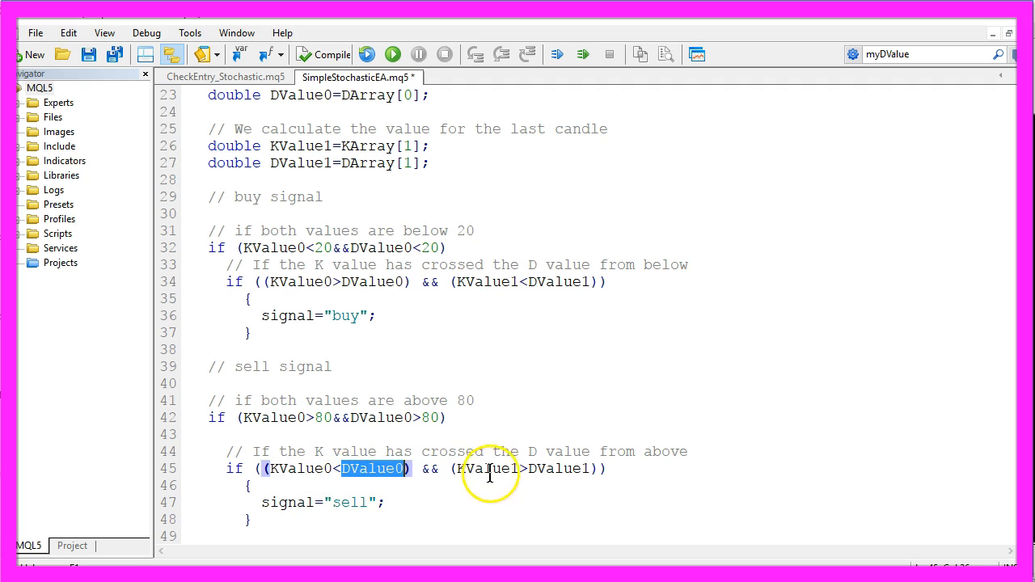
{"action": "double_click", "coordinate": [487, 469]}
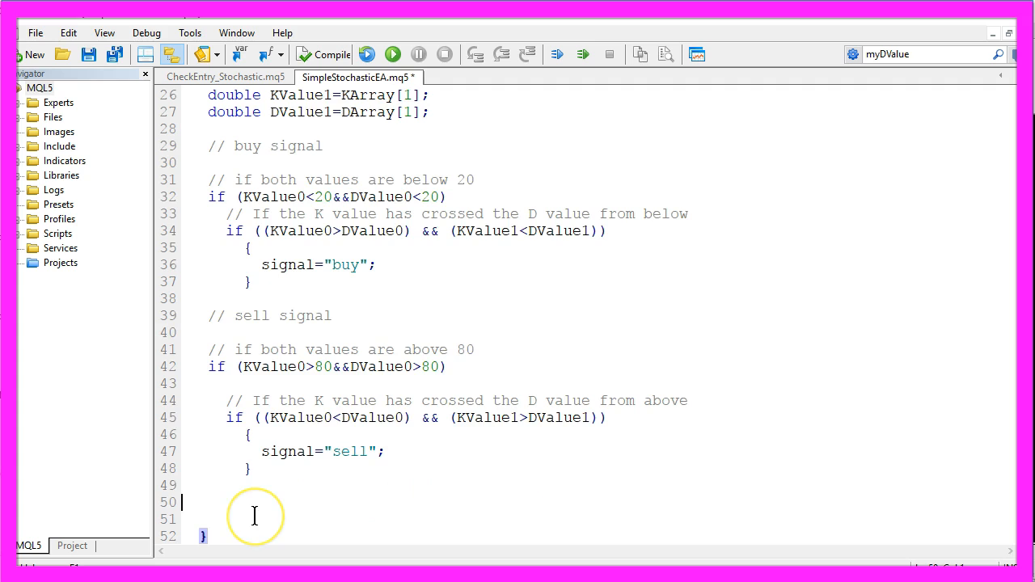
- Add the // Chart output comment with Comment("Signal: ",signal) and compile with 0 errors, 0 warnings
{"action": "type", "text": "// Chart output"}
{"action": "left_click", "coordinate": [599, 519]}
{"action": "type", "text": "Comment (\"Signal: \",signal);"}
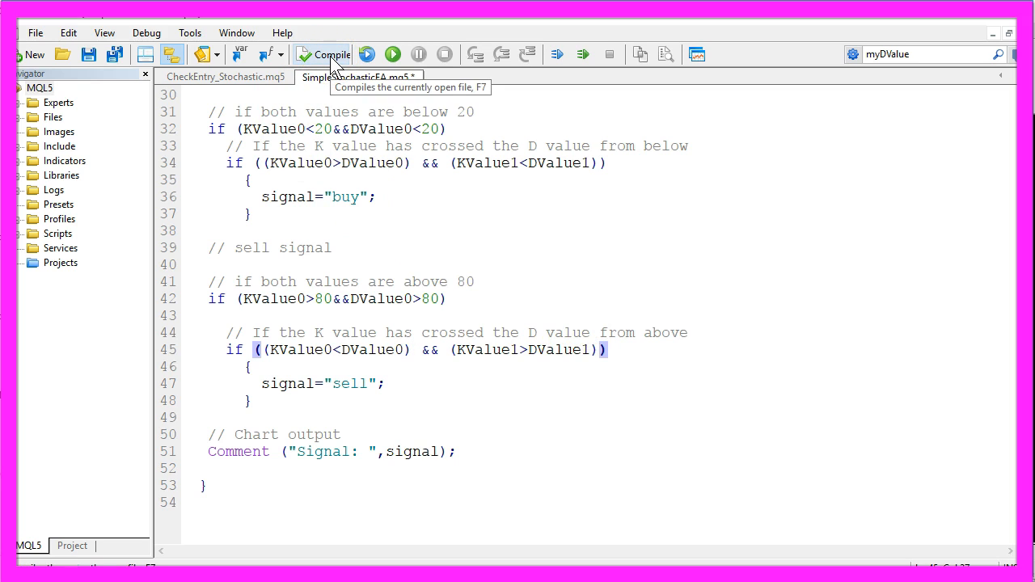
{"action": "left_click", "coordinate": [327, 55]}
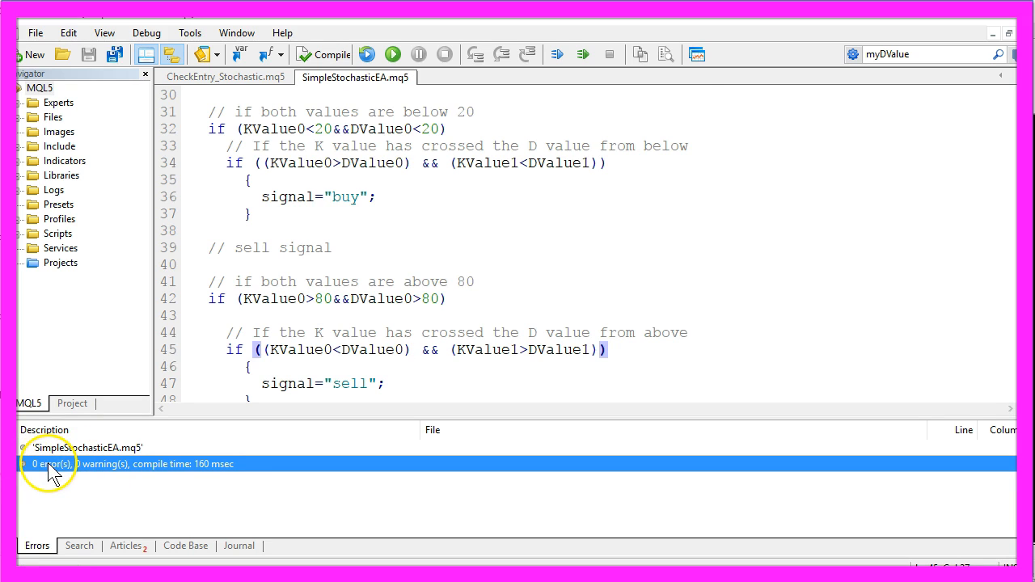
{"action": "mouse_move", "coordinate": [699, 55]}
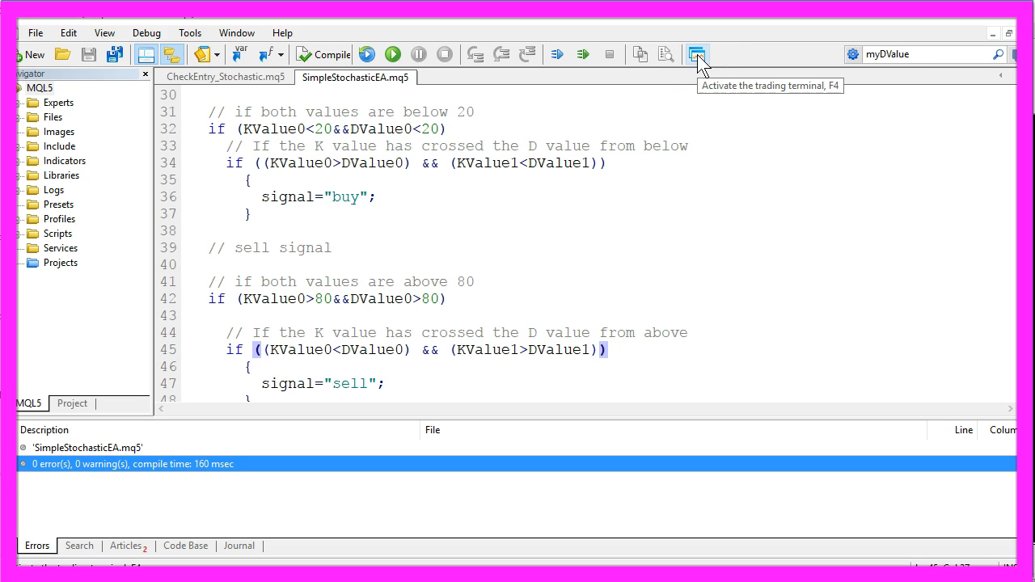
- Back in the terminal, bring up the Strategy Tester from View and start a visual backtest of the EA
{"action": "left_click", "coordinate": [698, 55]}
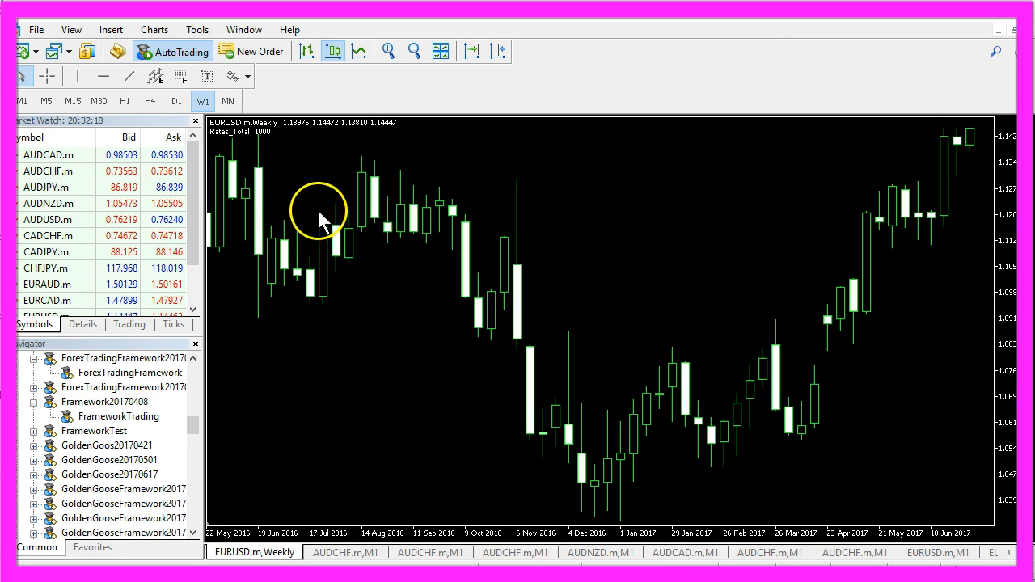
{"action": "left_click", "coordinate": [68, 25]}
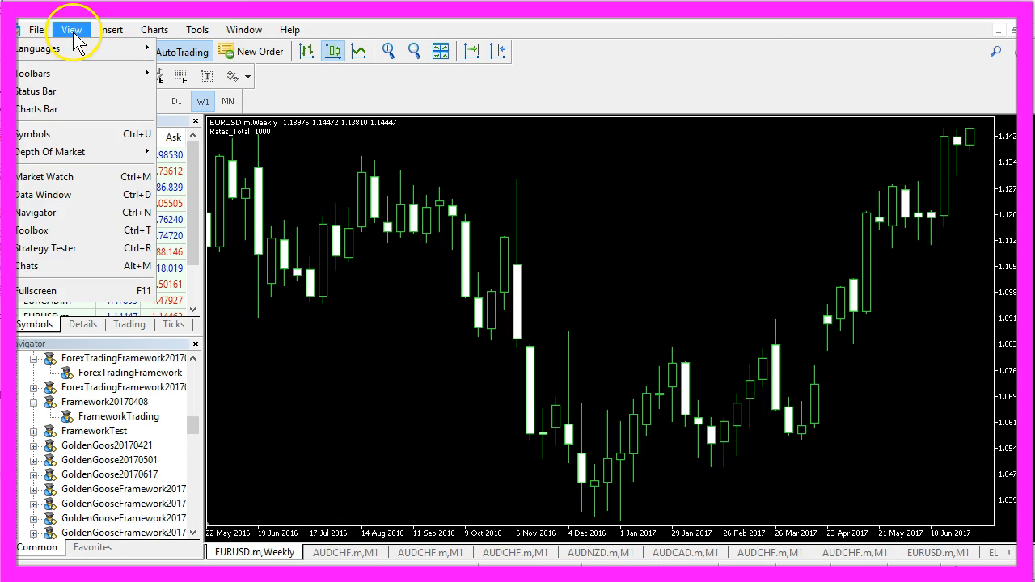
{"action": "mouse_move", "coordinate": [46, 249]}
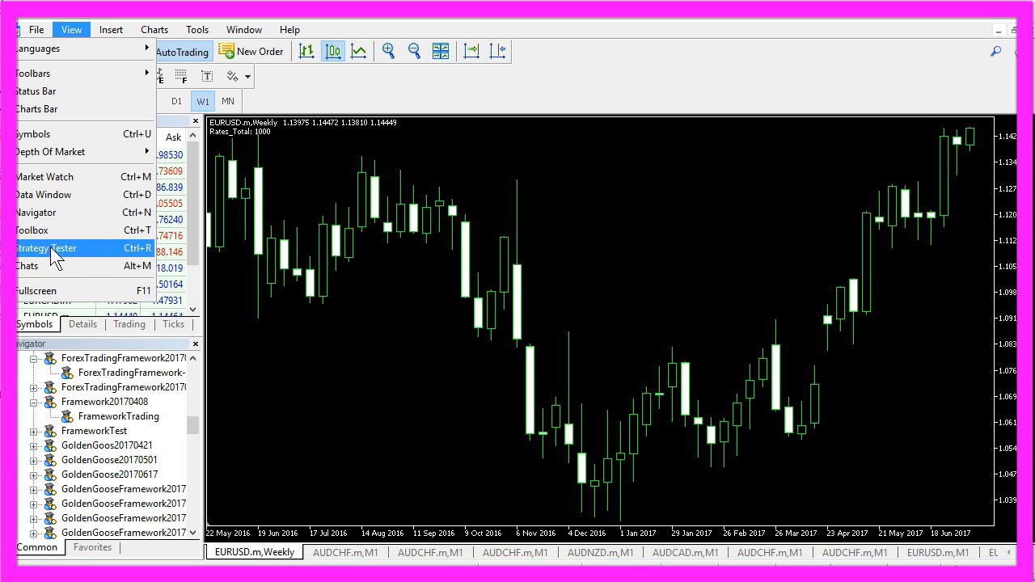
{"action": "left_click", "coordinate": [46, 248]}
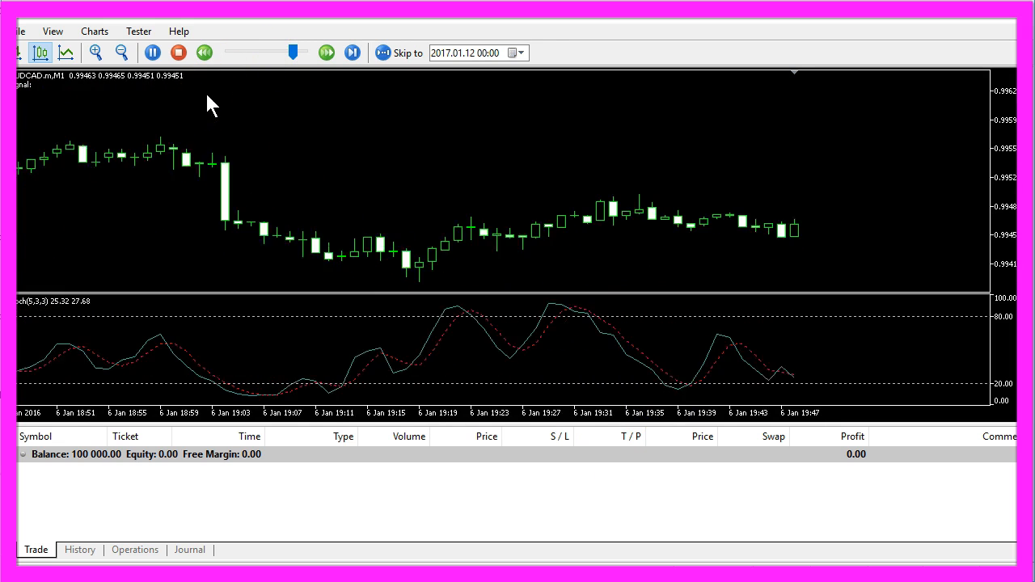
{"action": "left_click", "coordinate": [320, 52]}
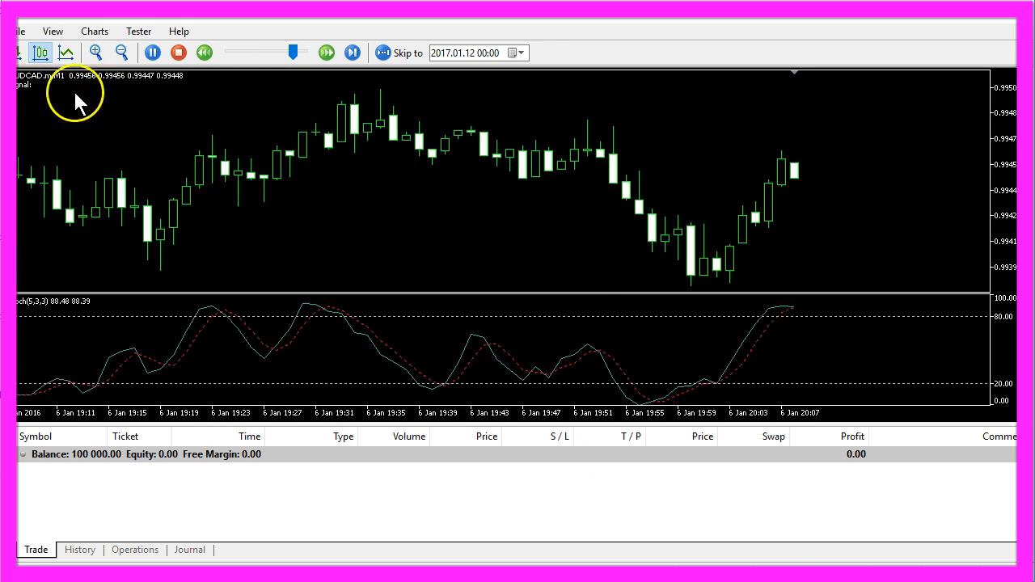